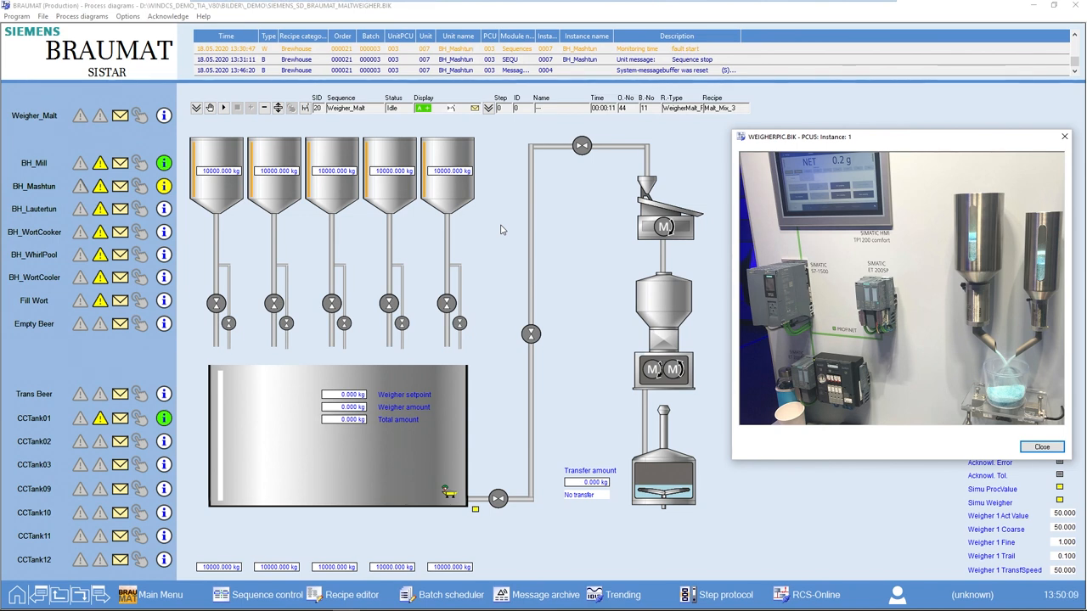
pyautogui.moveTo(445, 425)
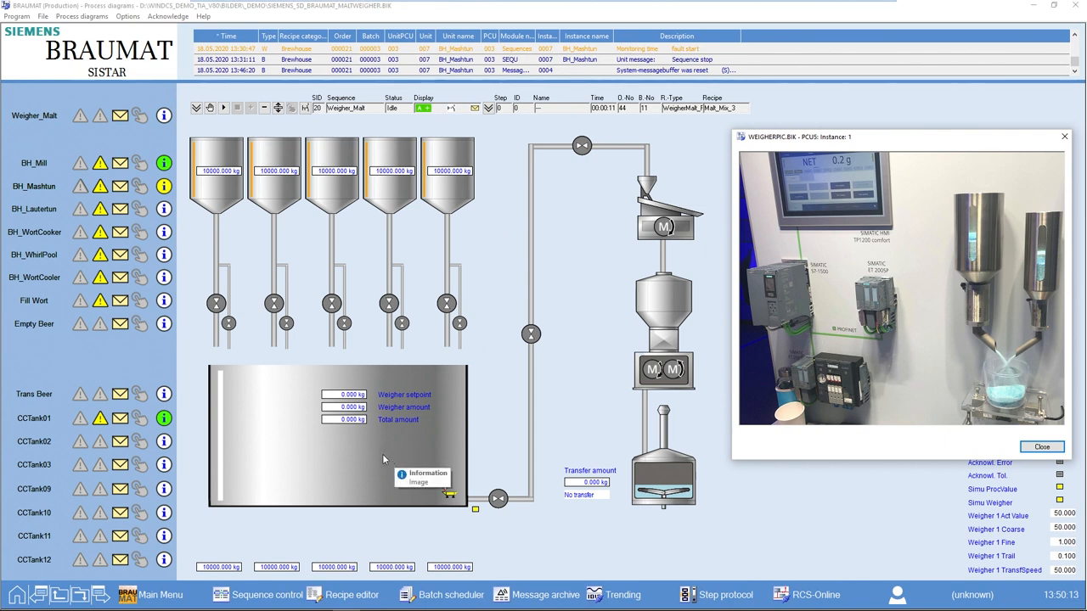
pyautogui.moveTo(367, 407)
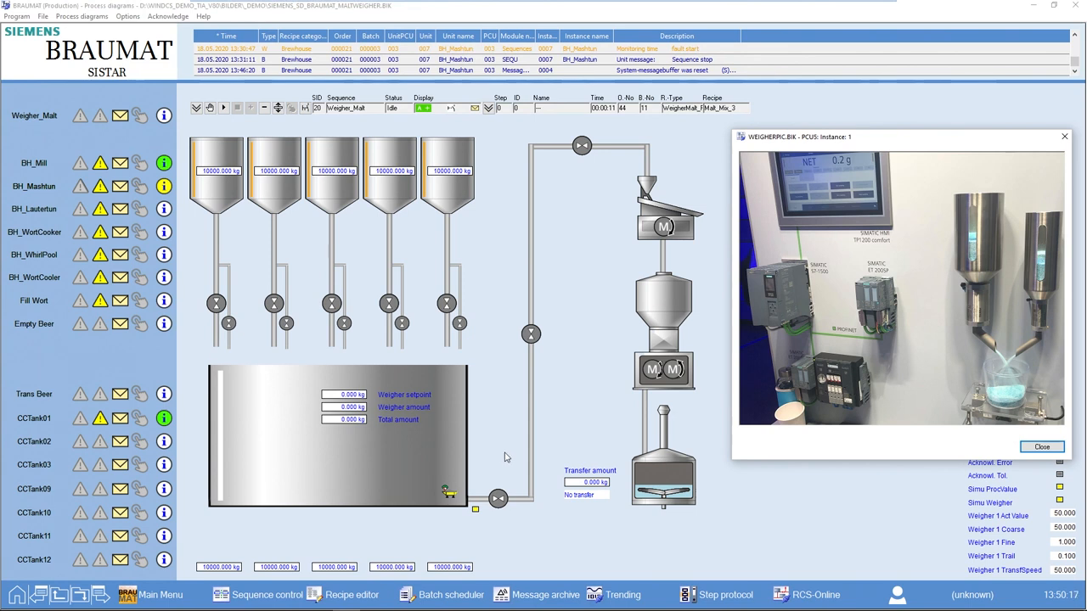
pyautogui.moveTo(614, 431)
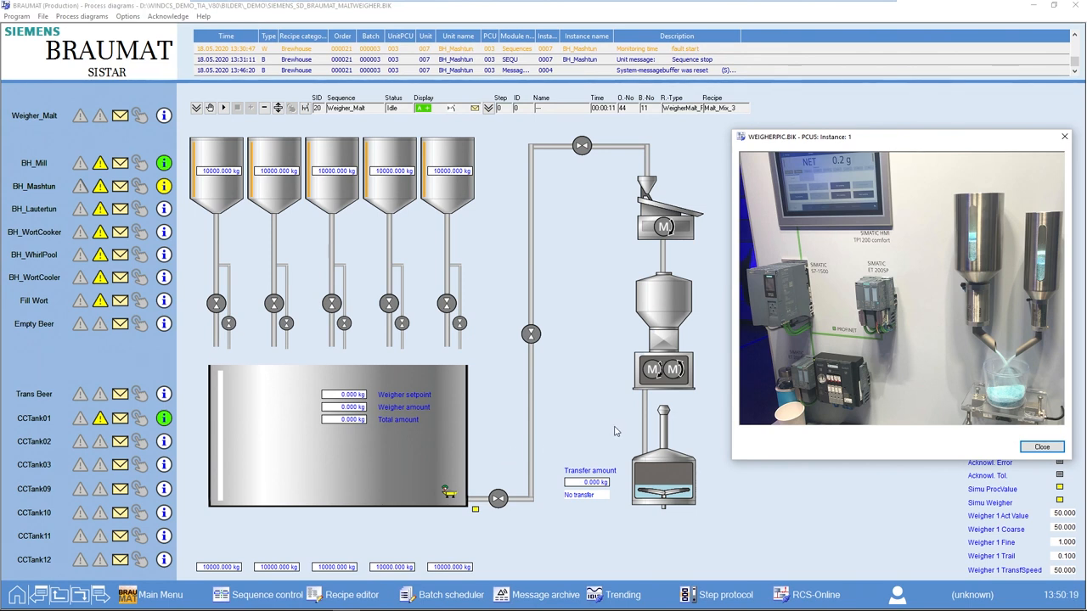
pyautogui.moveTo(820, 452)
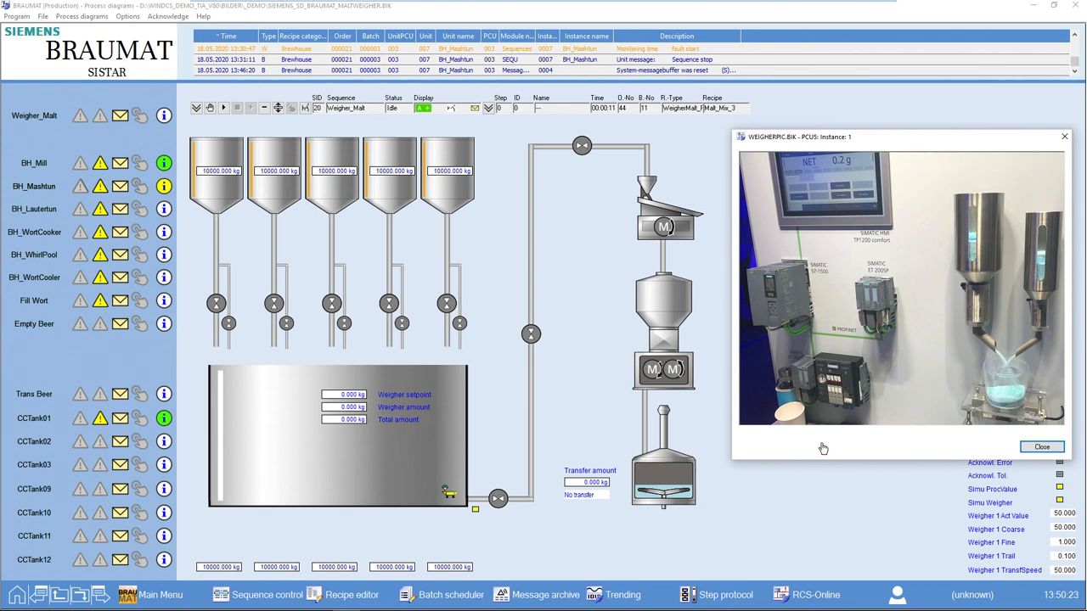
pyautogui.moveTo(799, 358)
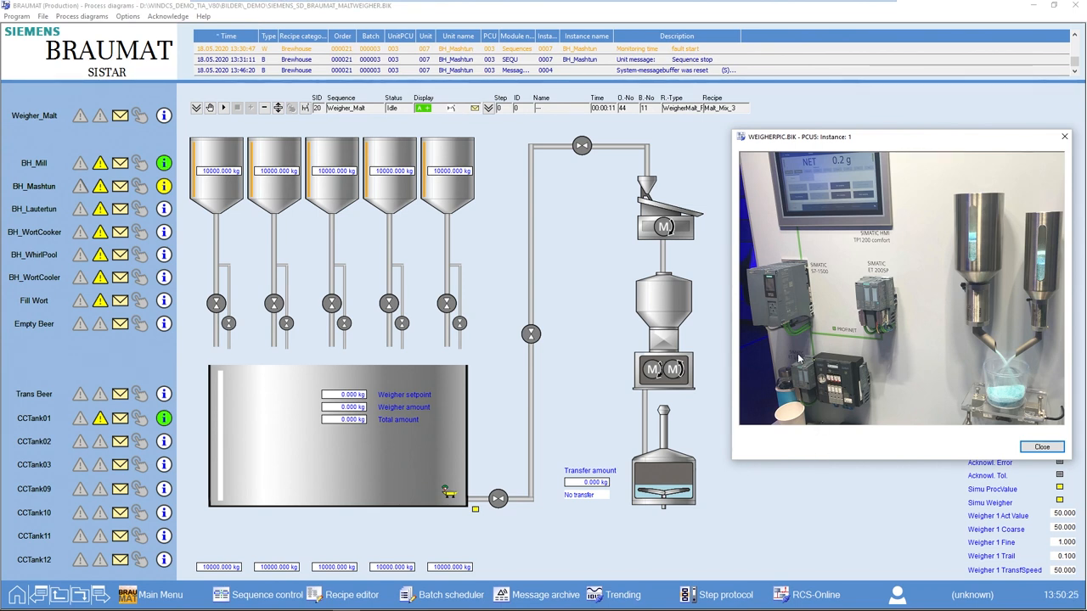
pyautogui.moveTo(805, 360)
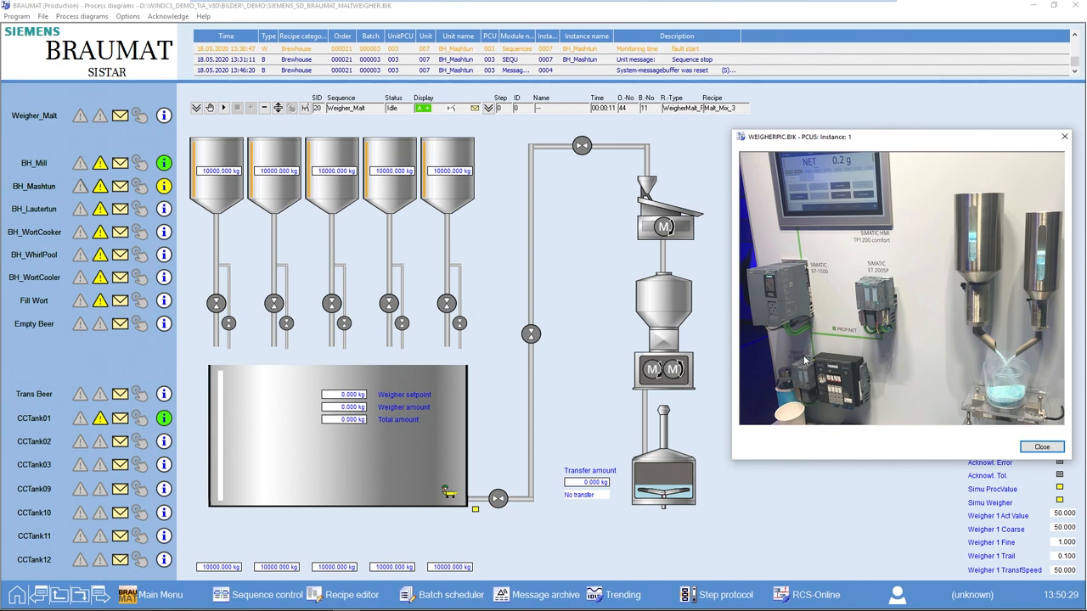
pyautogui.moveTo(809, 338)
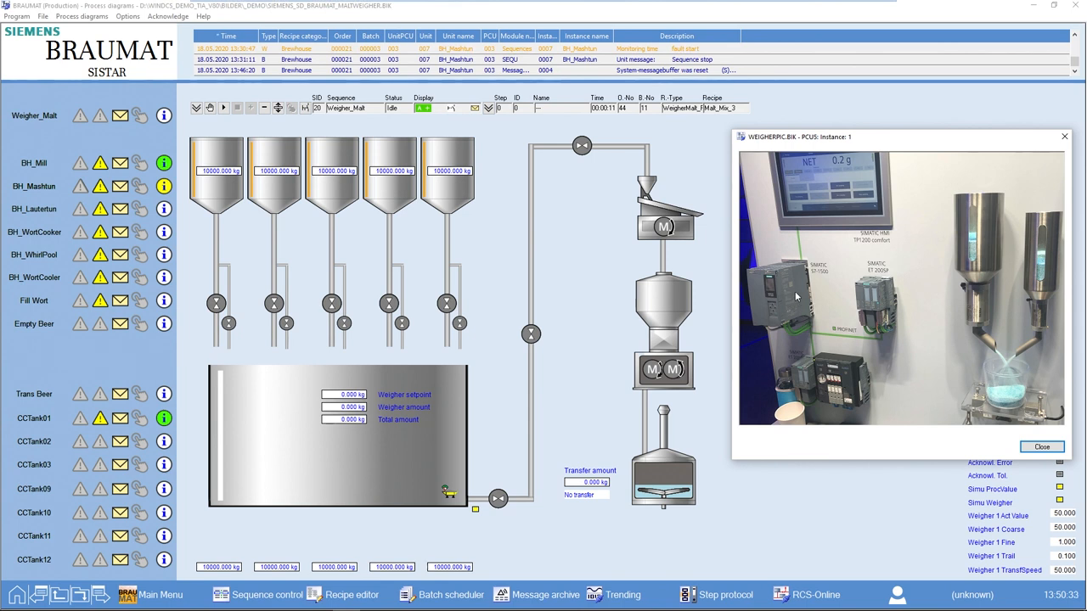
pyautogui.moveTo(789, 352)
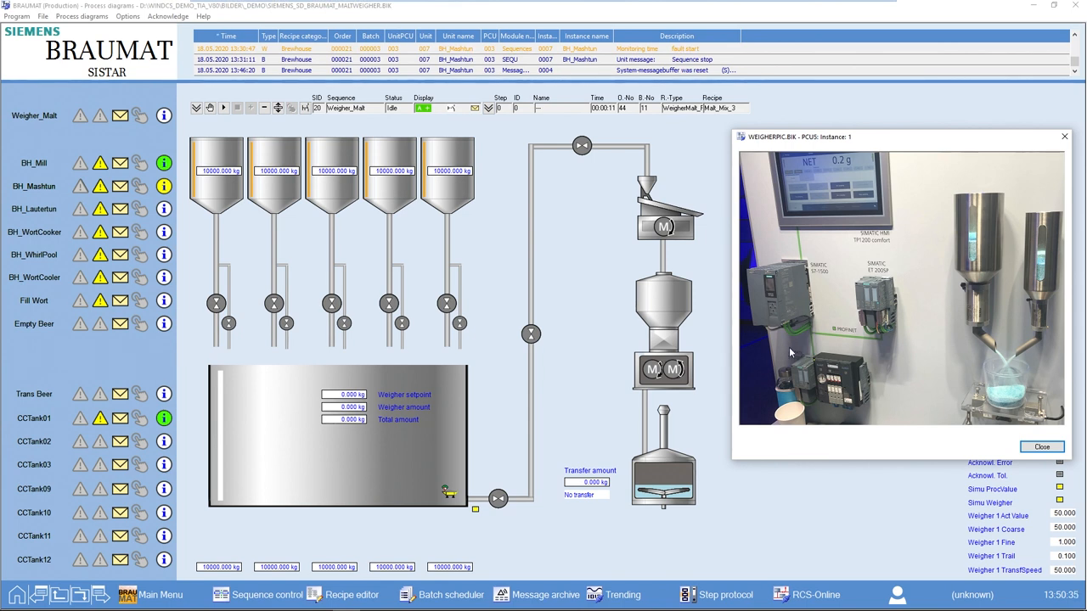
pyautogui.moveTo(836, 377)
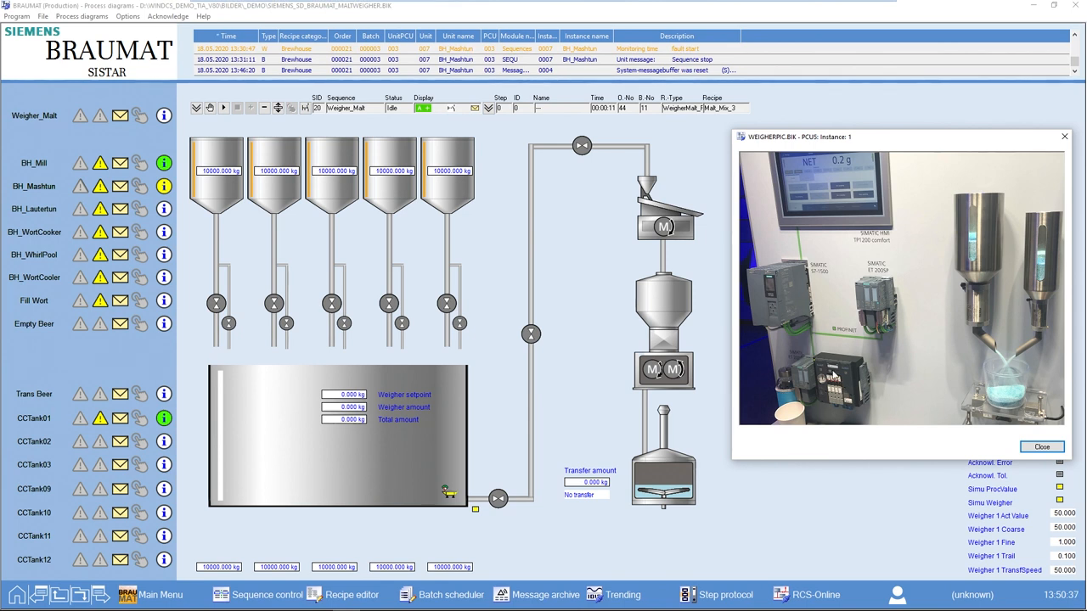
pyautogui.moveTo(788, 389)
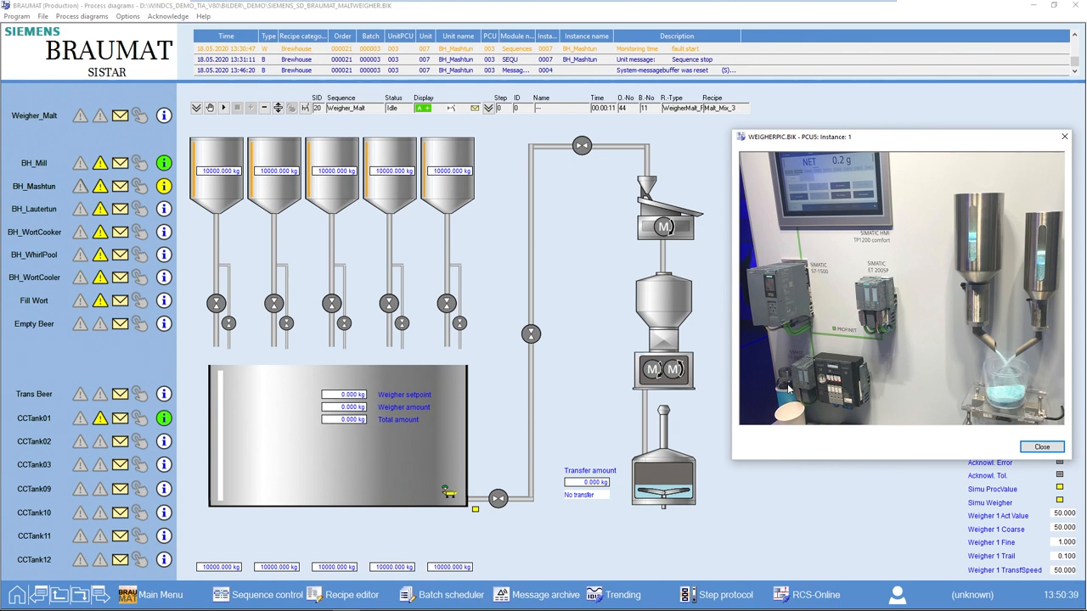
pyautogui.moveTo(830, 391)
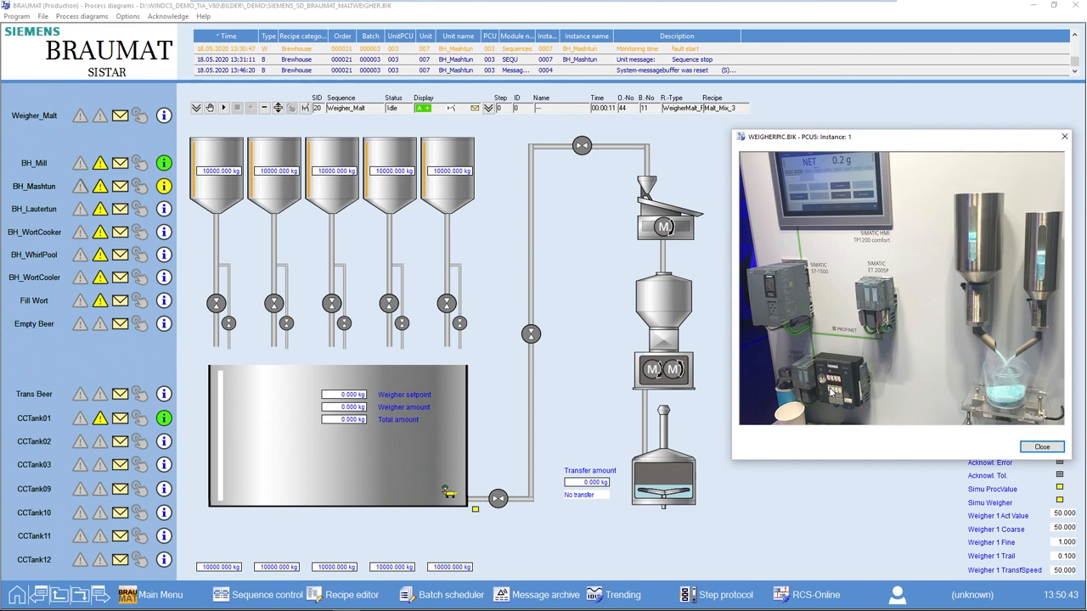
pyautogui.moveTo(856, 356)
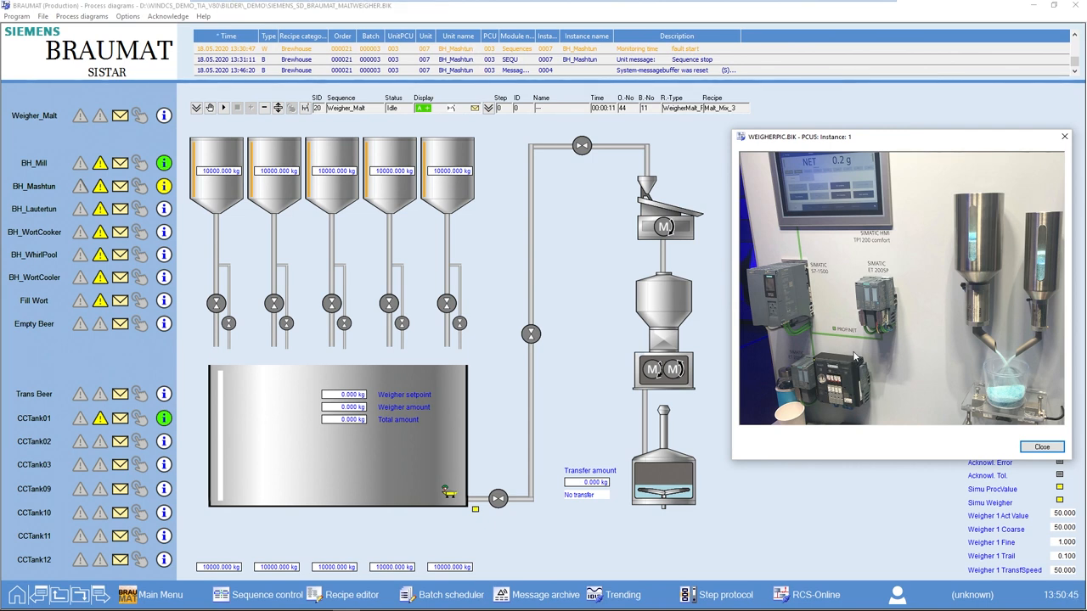
pyautogui.moveTo(856, 355)
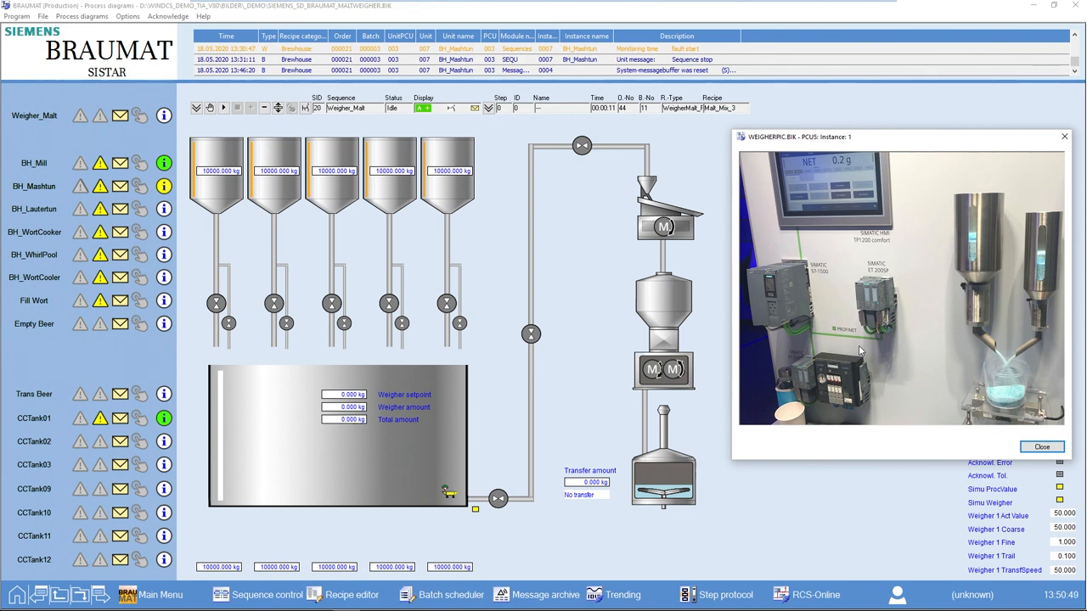
pyautogui.moveTo(982, 346)
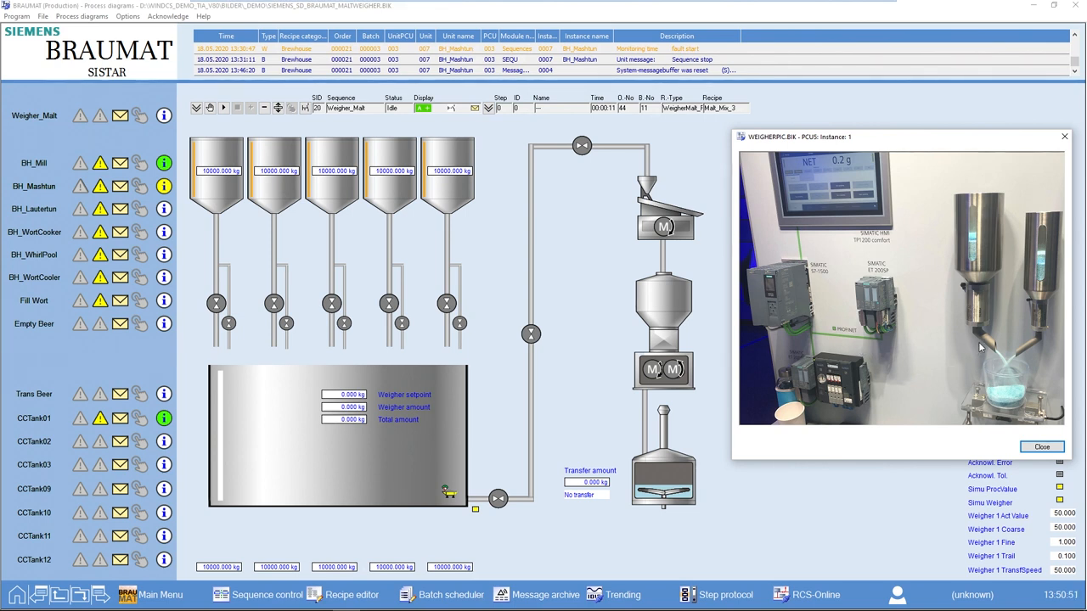
pyautogui.moveTo(1016, 364)
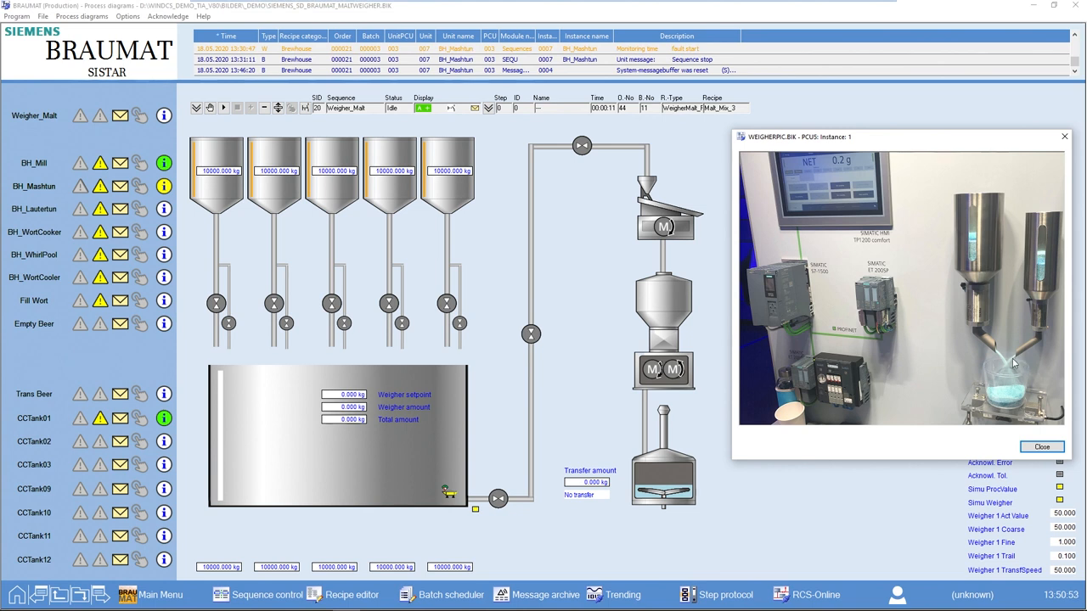
pyautogui.moveTo(965, 347)
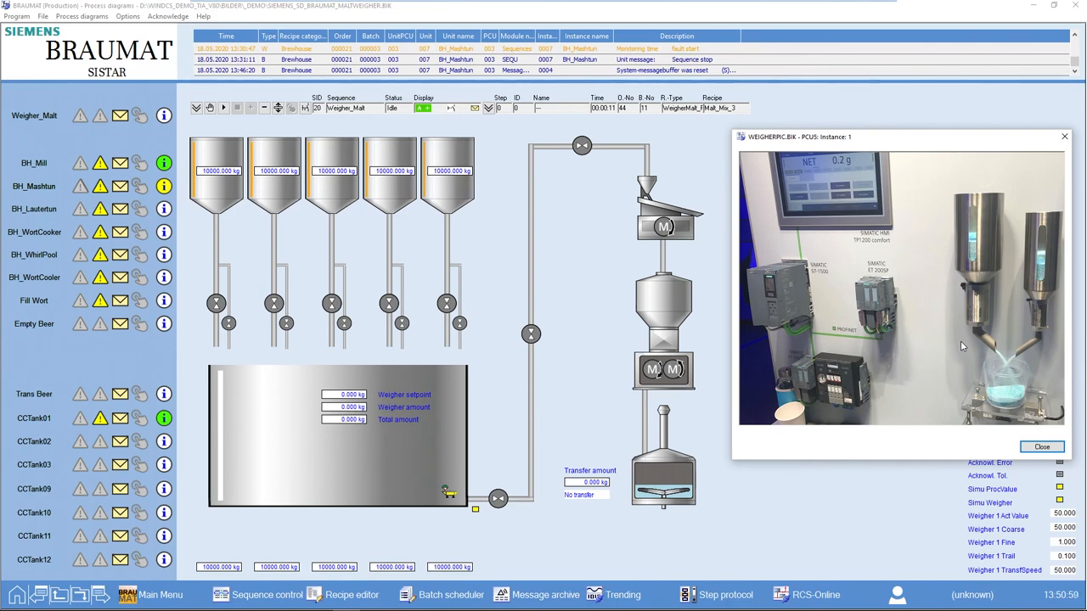
pyautogui.moveTo(958, 343)
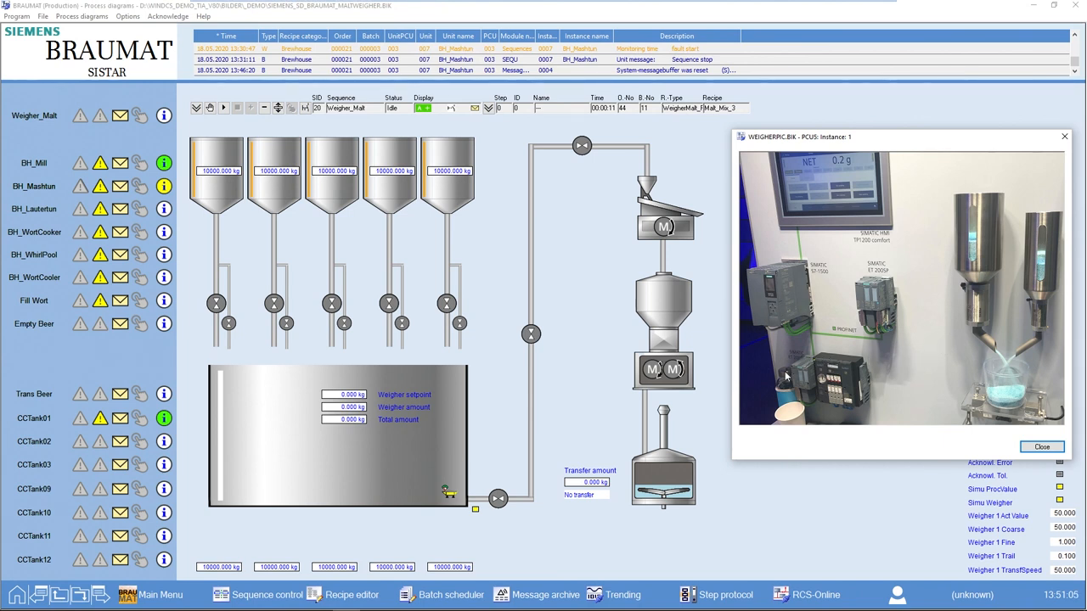
pyautogui.moveTo(802, 377)
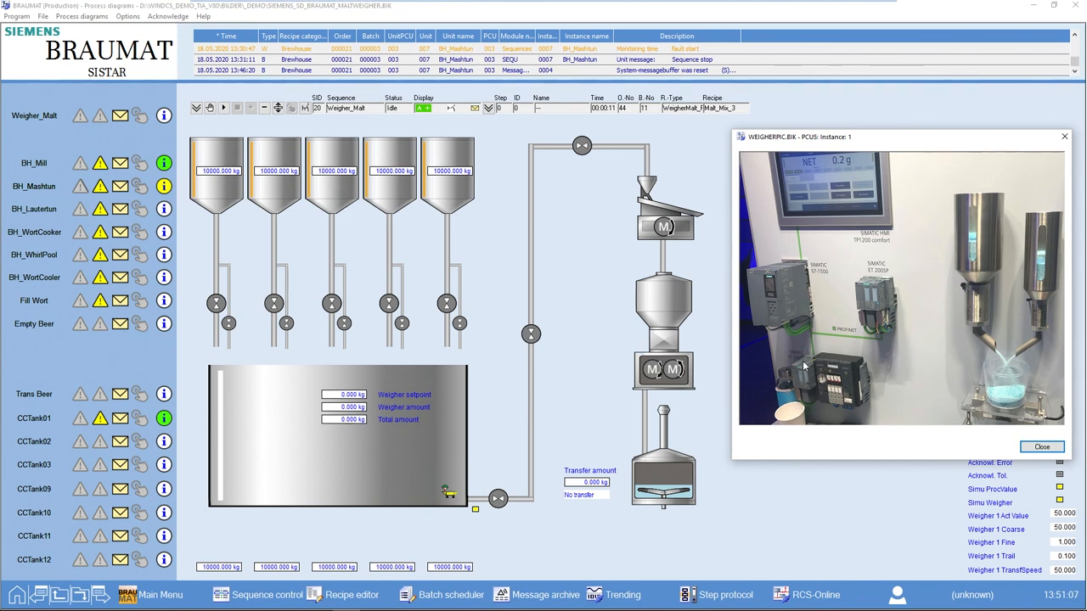
pyautogui.moveTo(791, 384)
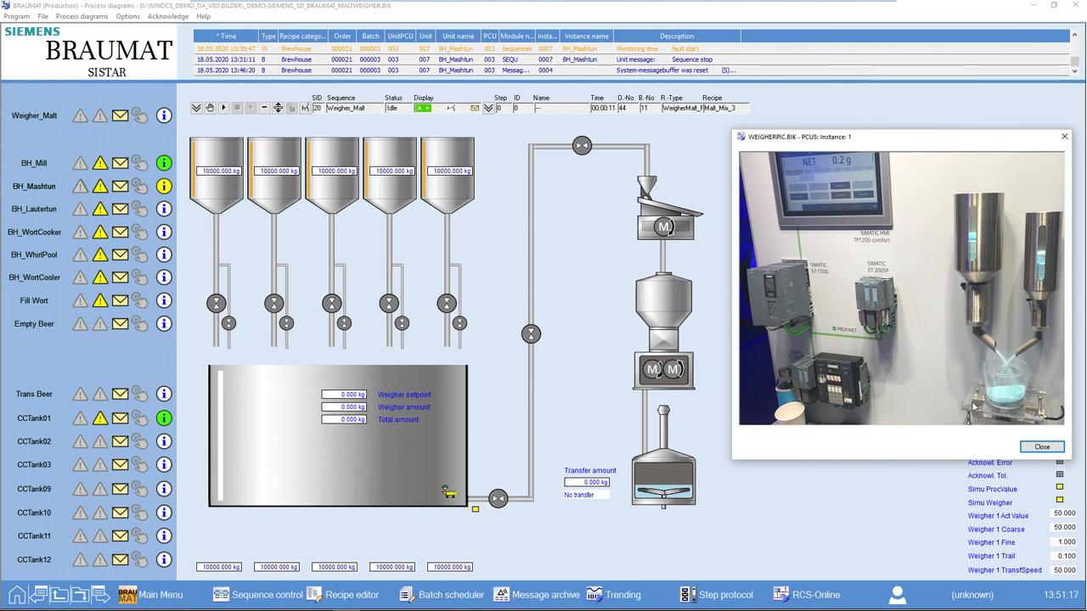
pyautogui.moveTo(905, 384)
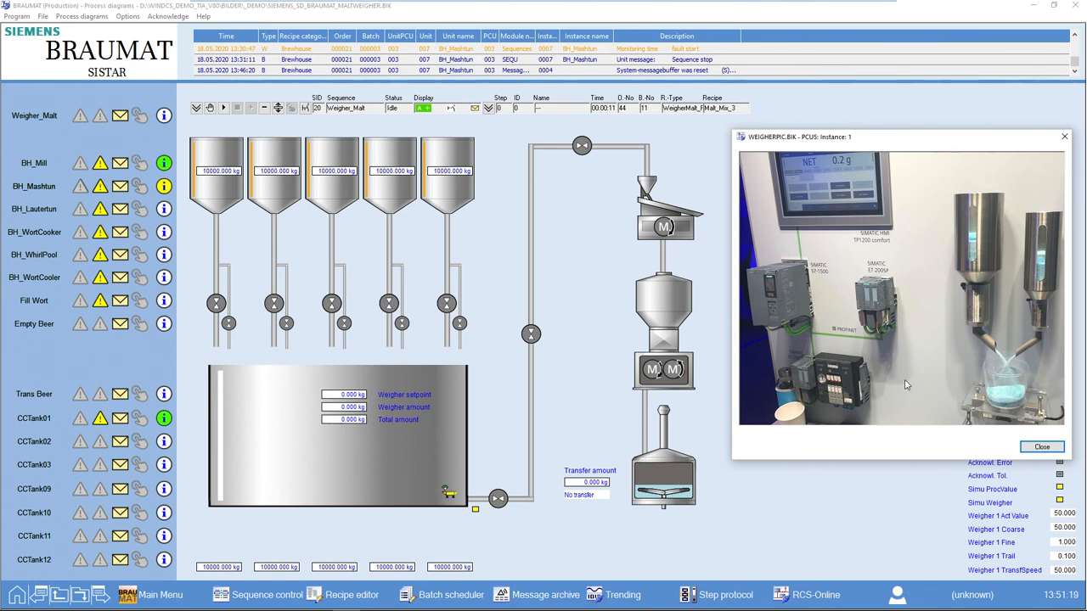
pyautogui.moveTo(951, 376)
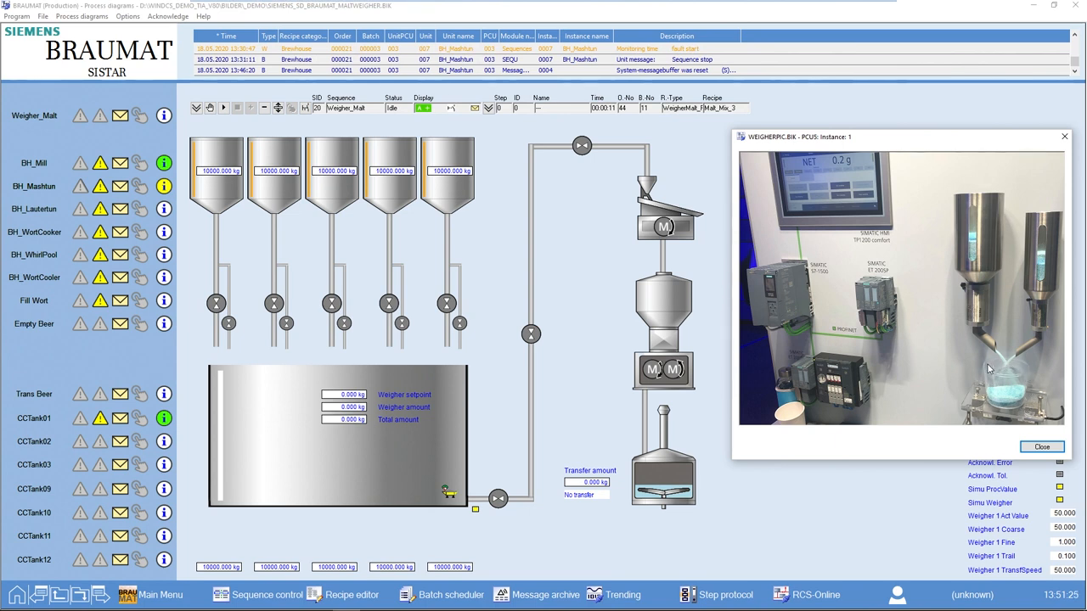
pyautogui.moveTo(975, 363)
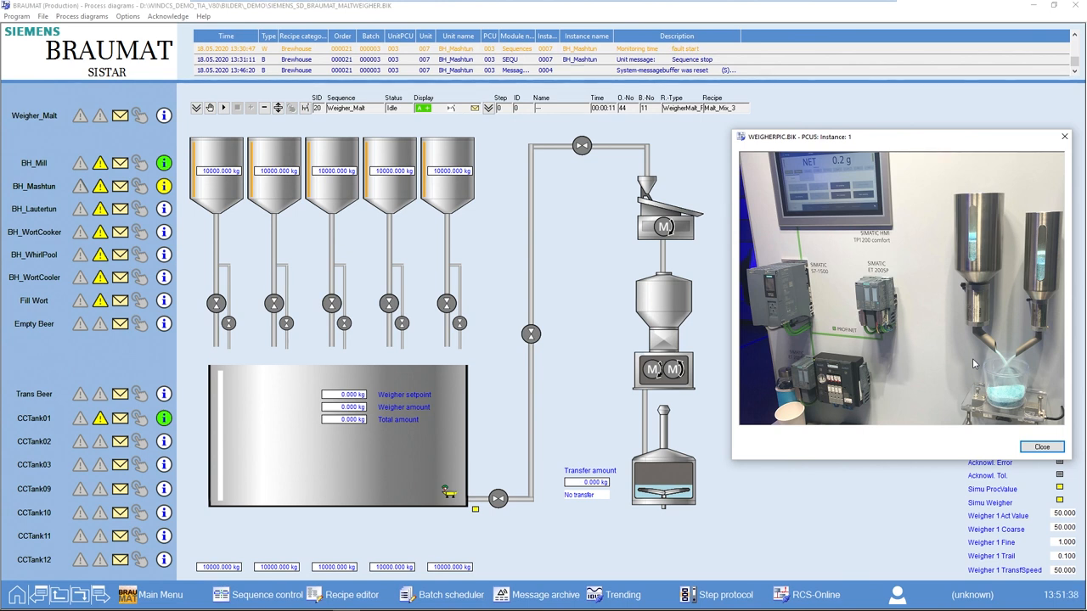
pyautogui.moveTo(996, 309)
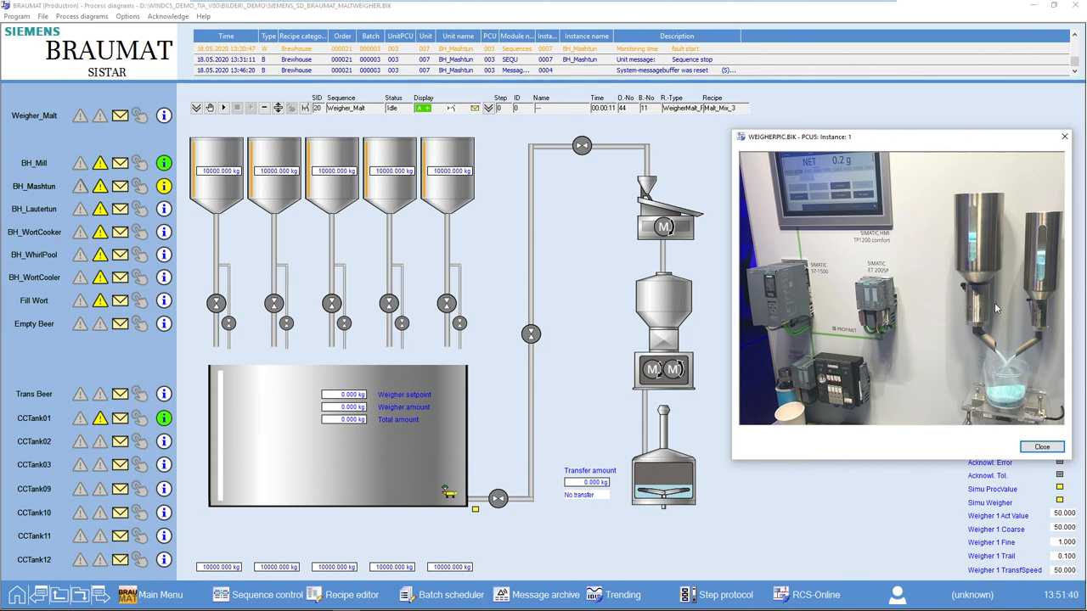
pyautogui.moveTo(1038, 332)
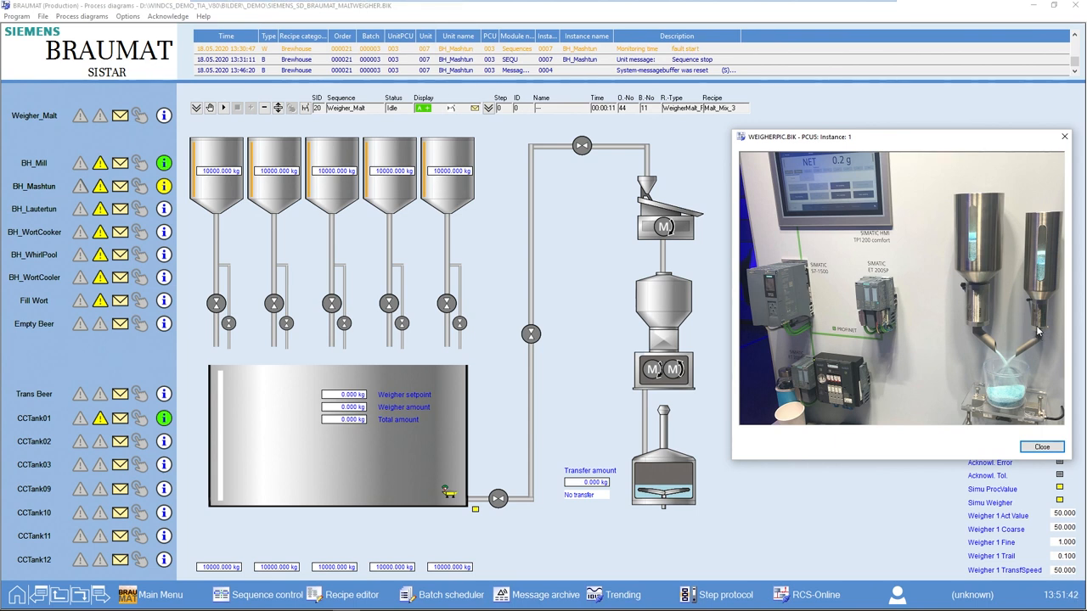
pyautogui.moveTo(999, 313)
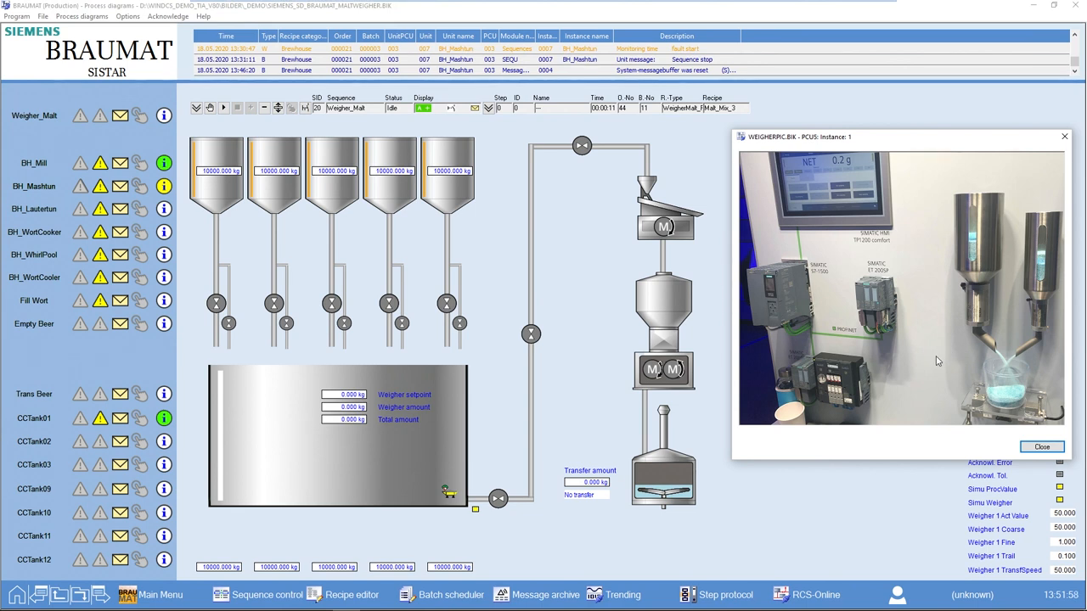
pyautogui.moveTo(971, 410)
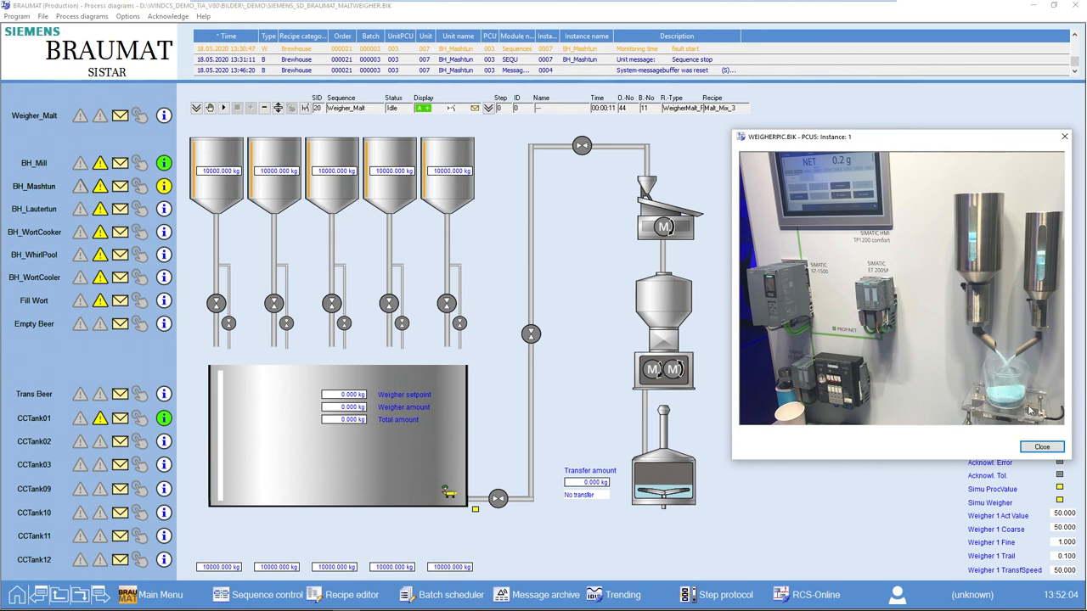
pyautogui.moveTo(882, 381)
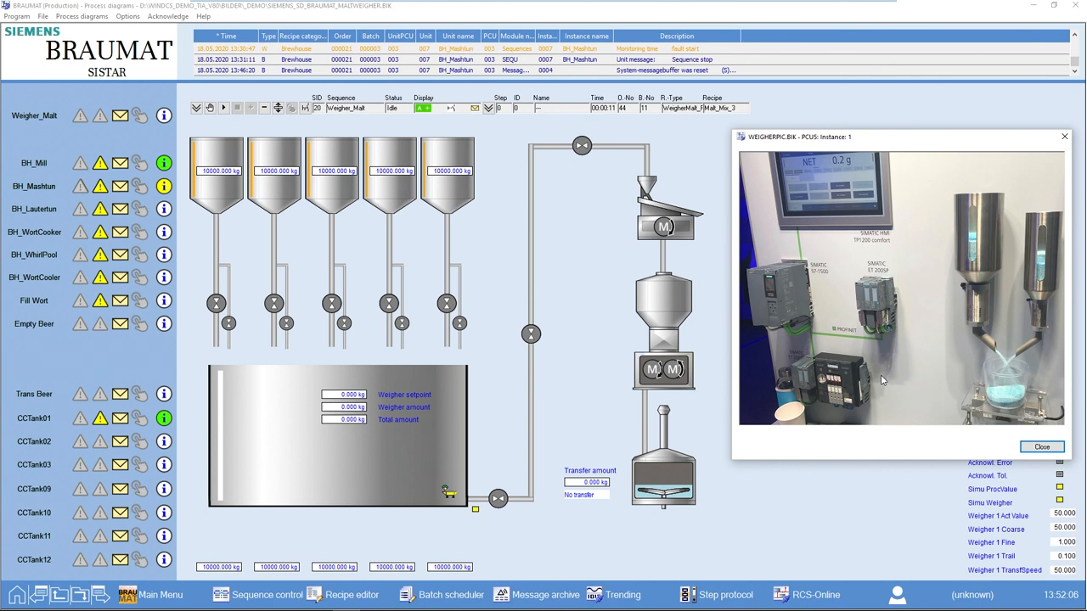
pyautogui.moveTo(892, 381)
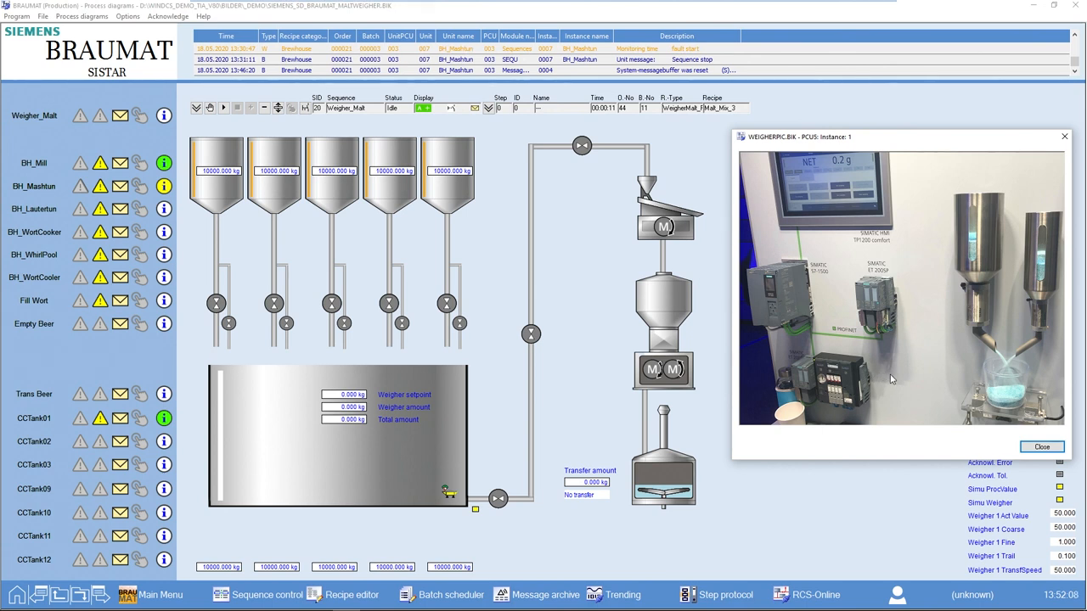
pyautogui.moveTo(853, 359)
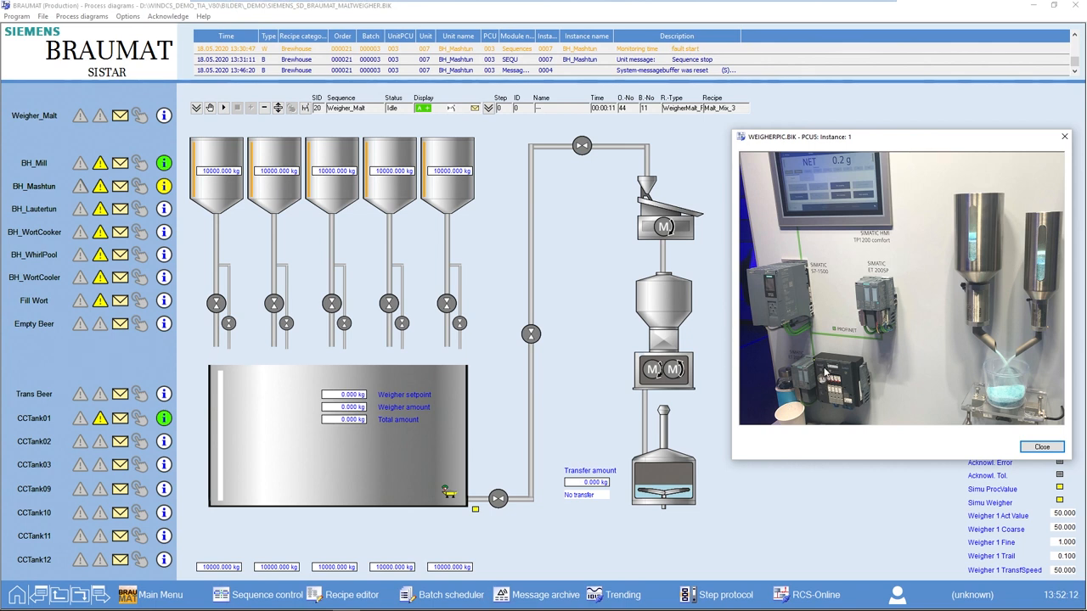
pyautogui.moveTo(829, 407)
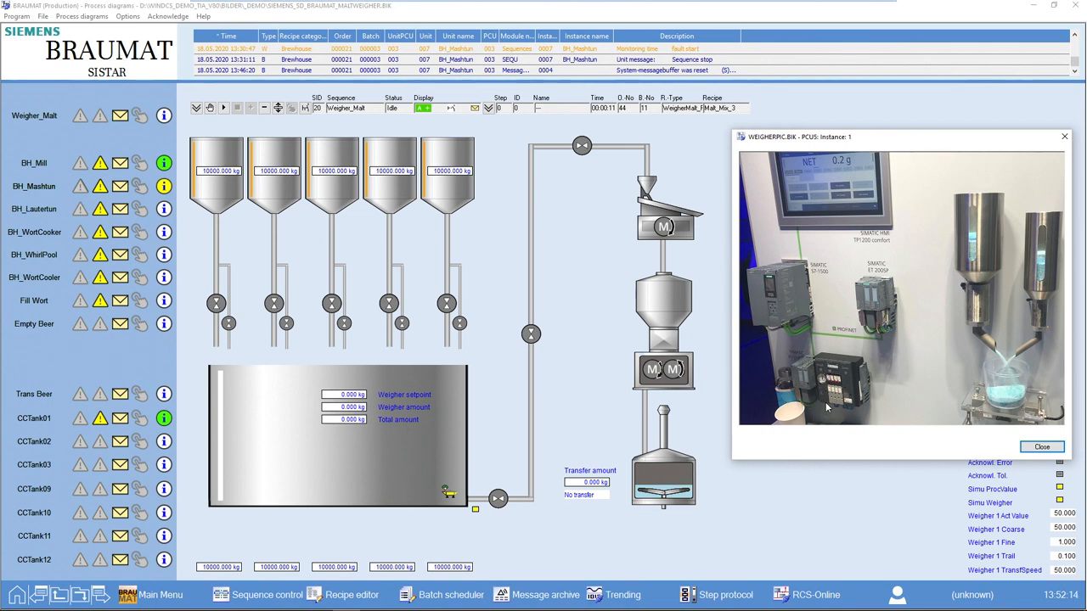
pyautogui.moveTo(785, 409)
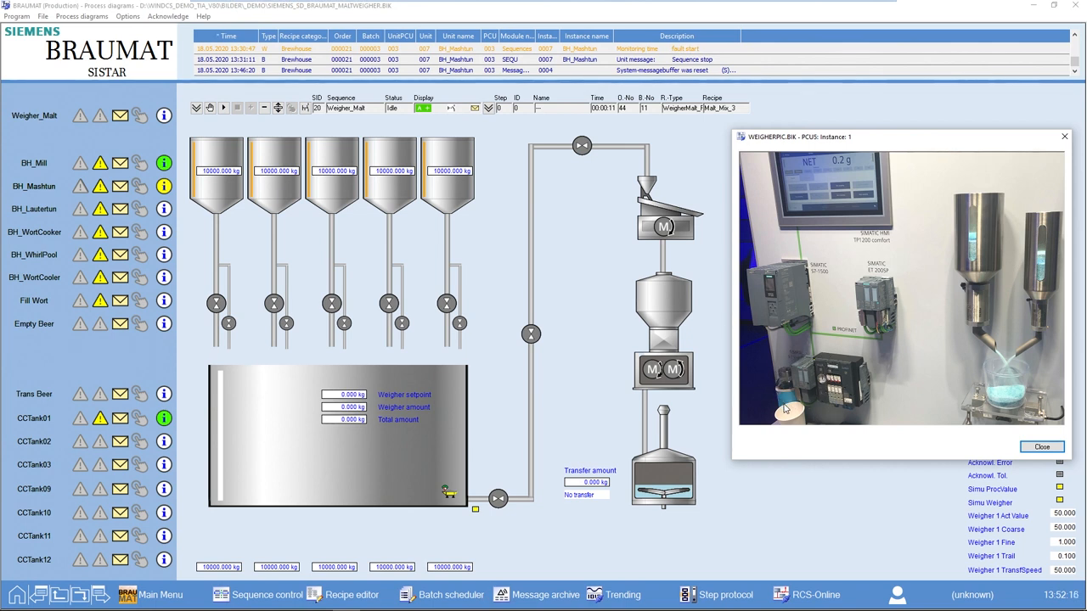
pyautogui.moveTo(788, 394)
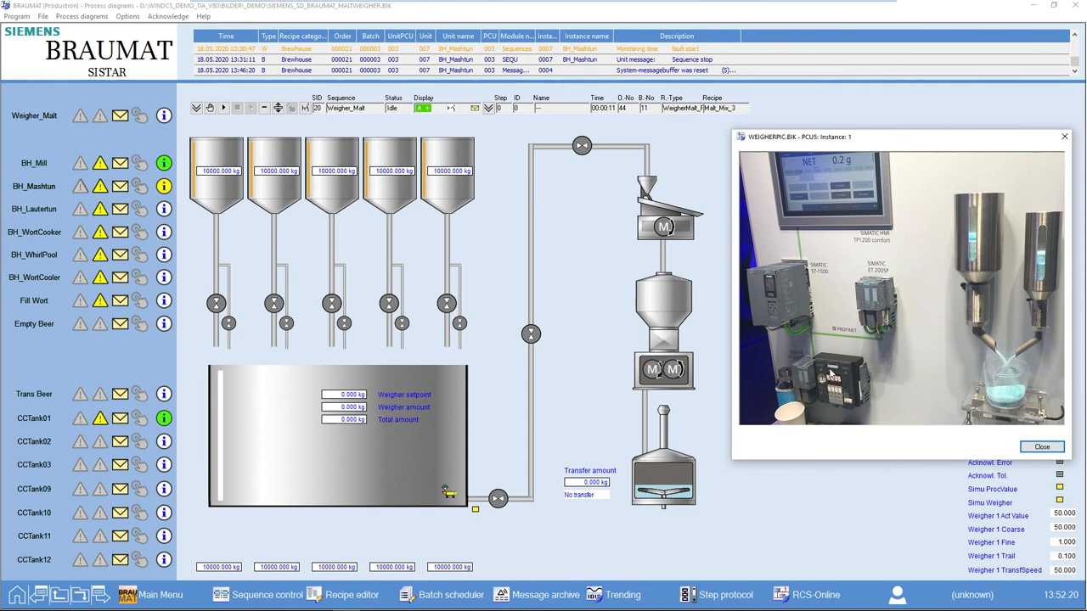
pyautogui.moveTo(832, 372)
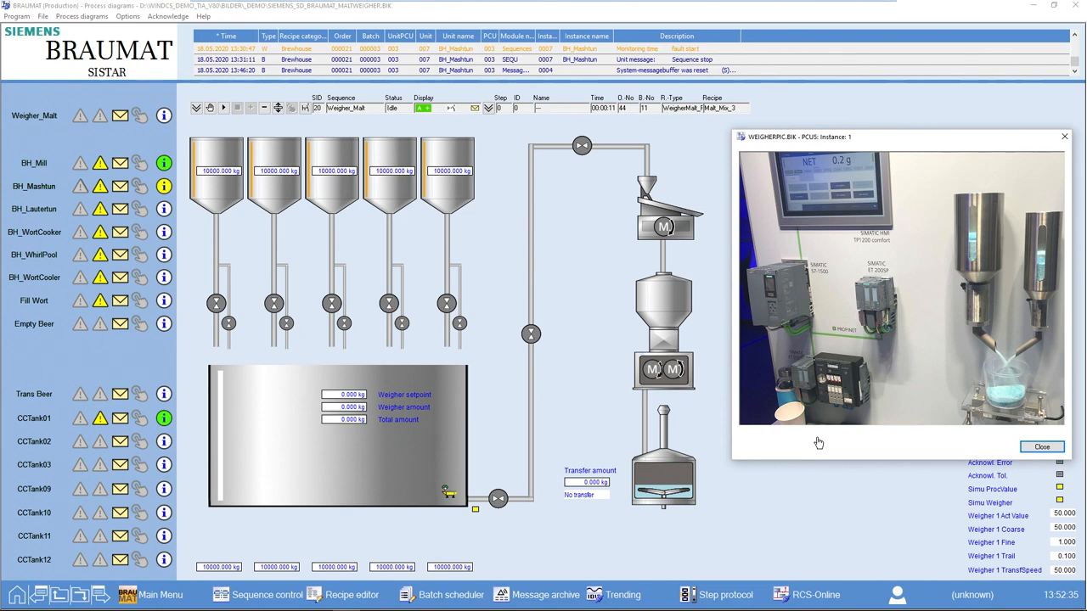
pyautogui.moveTo(527, 445)
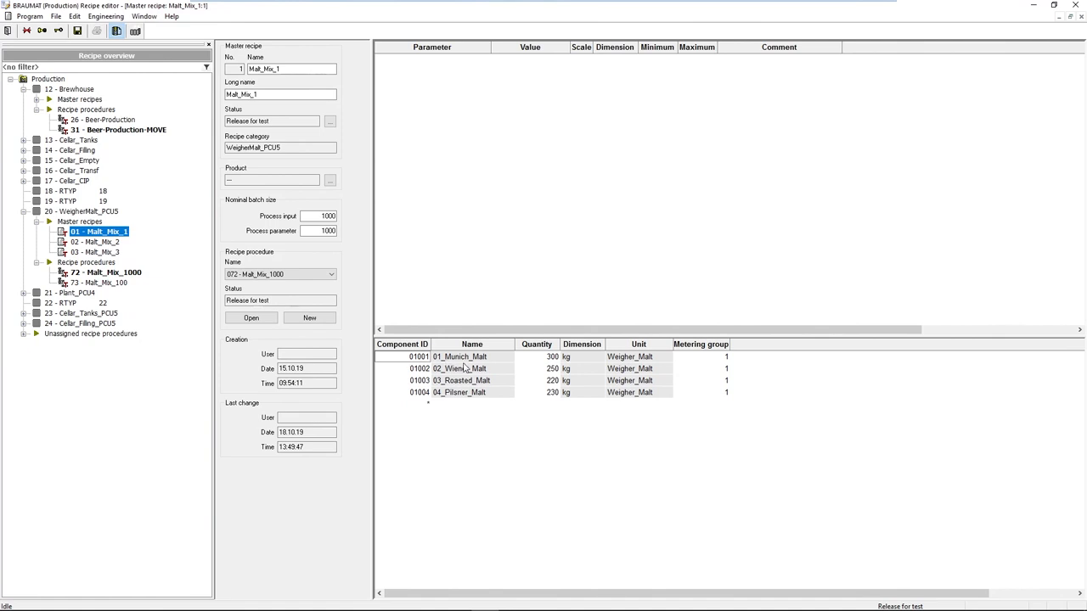
pyautogui.moveTo(442, 406)
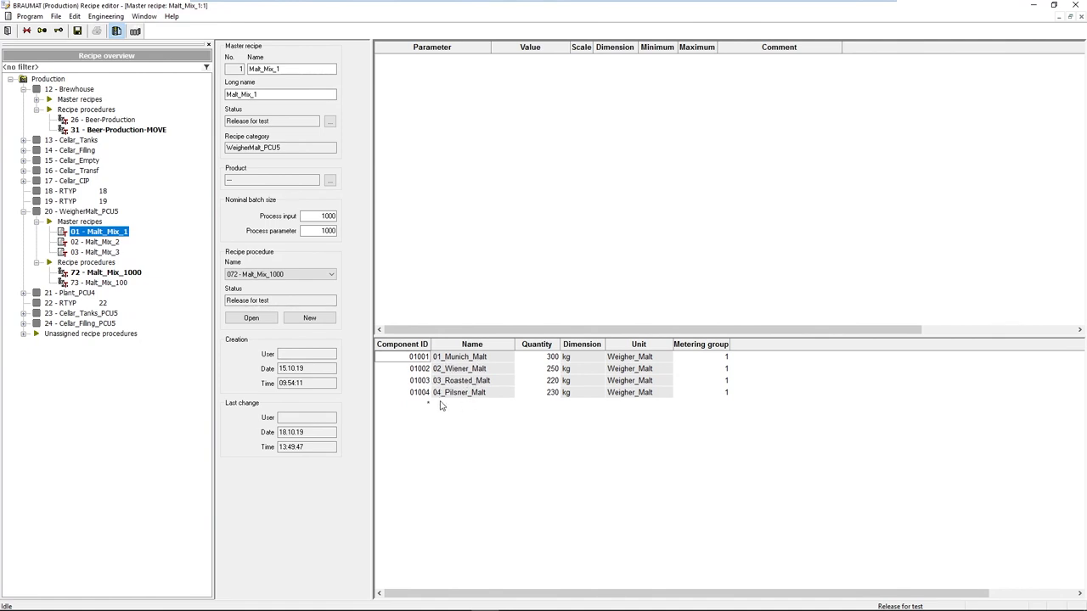
pyautogui.moveTo(451, 412)
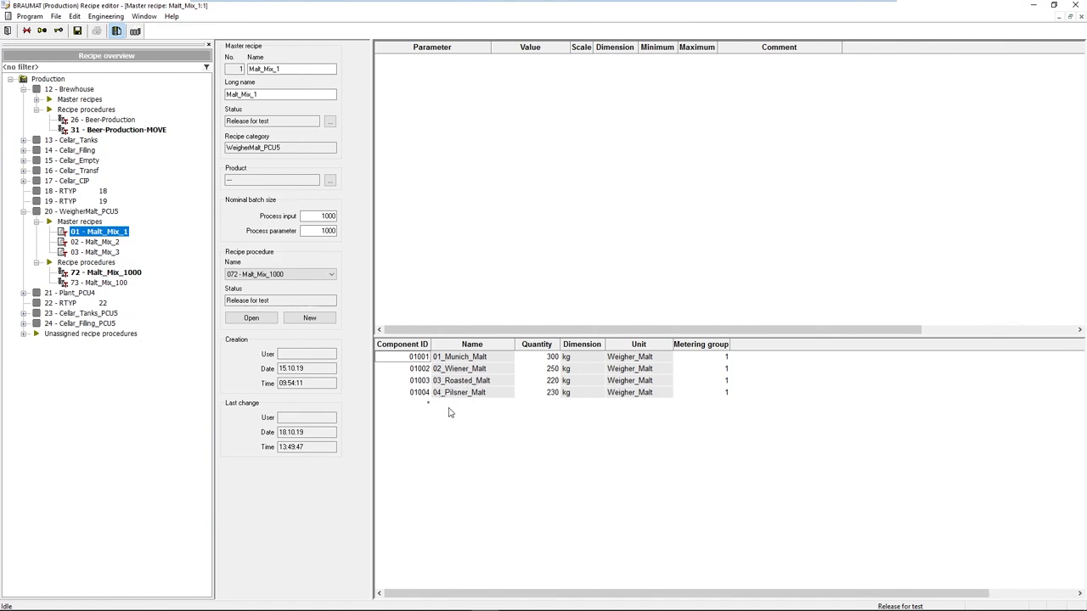
pyautogui.click(105, 17)
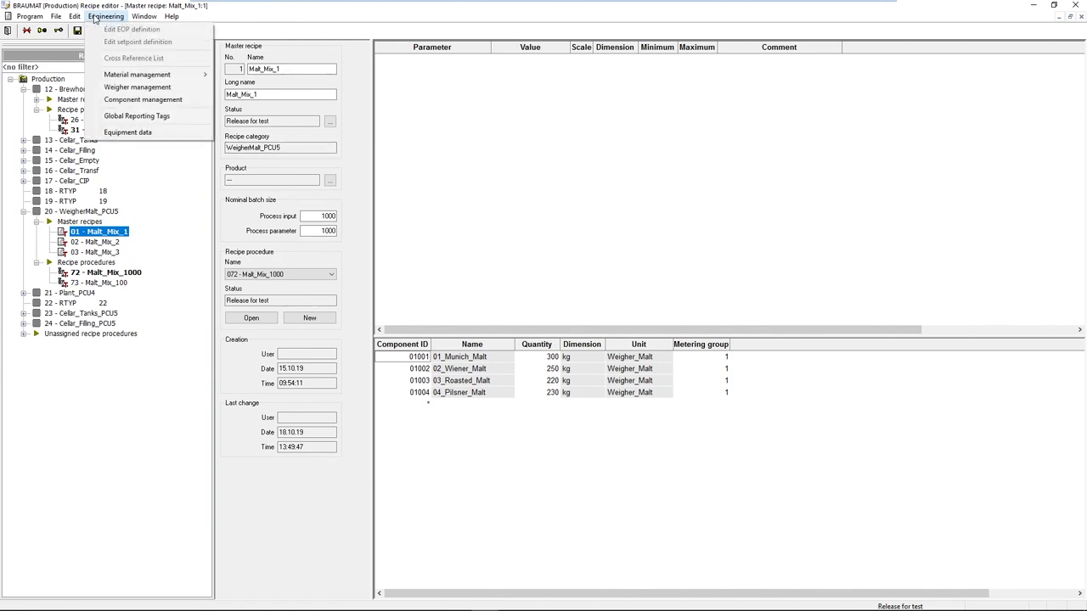
pyautogui.click(142, 99)
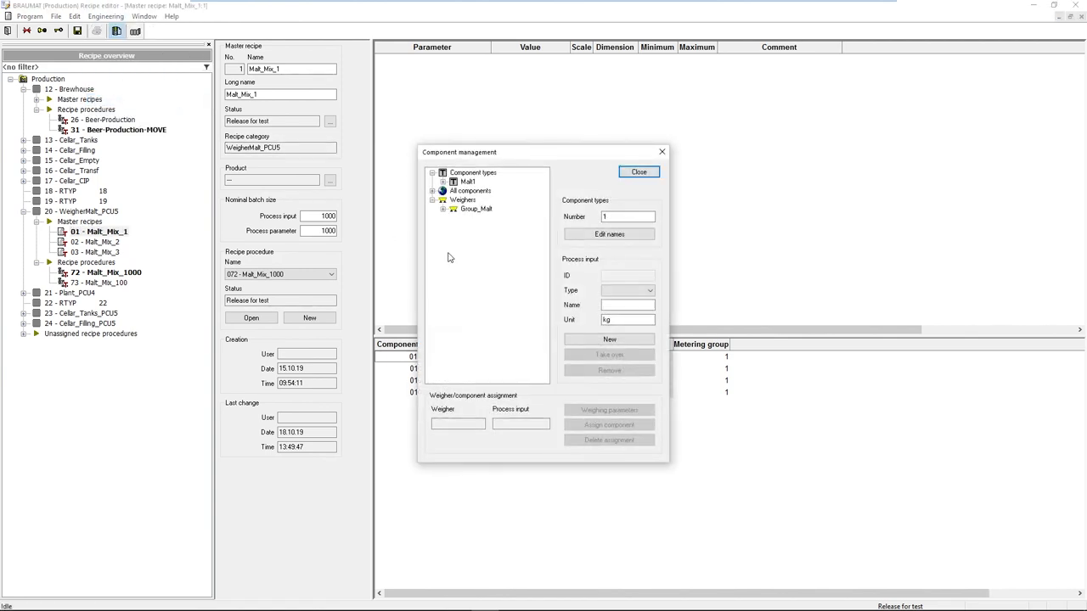
pyautogui.click(442, 209)
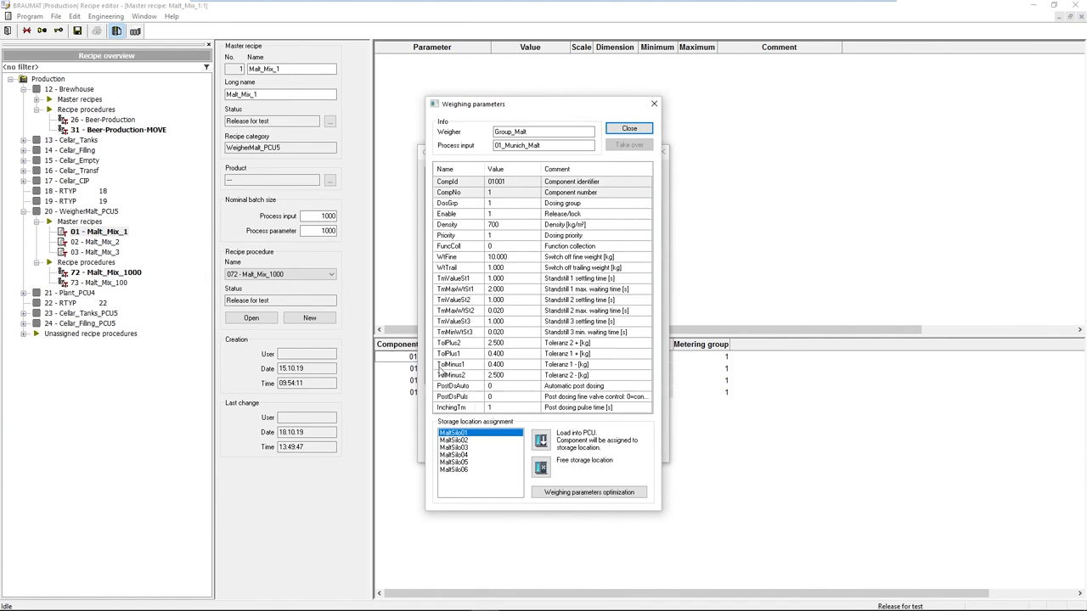
pyautogui.moveTo(598, 177)
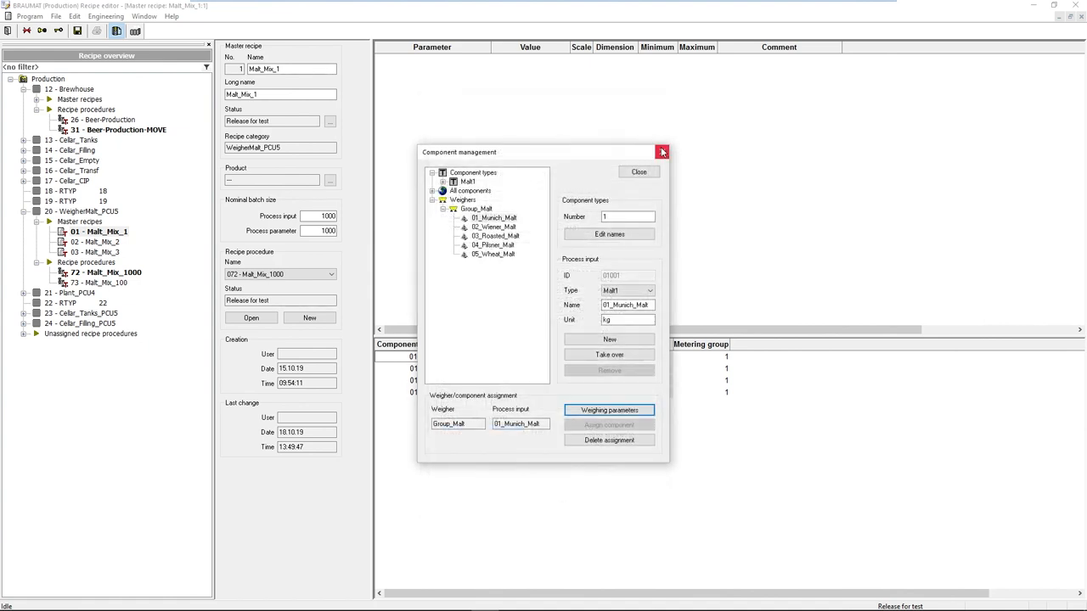
pyautogui.click(663, 153)
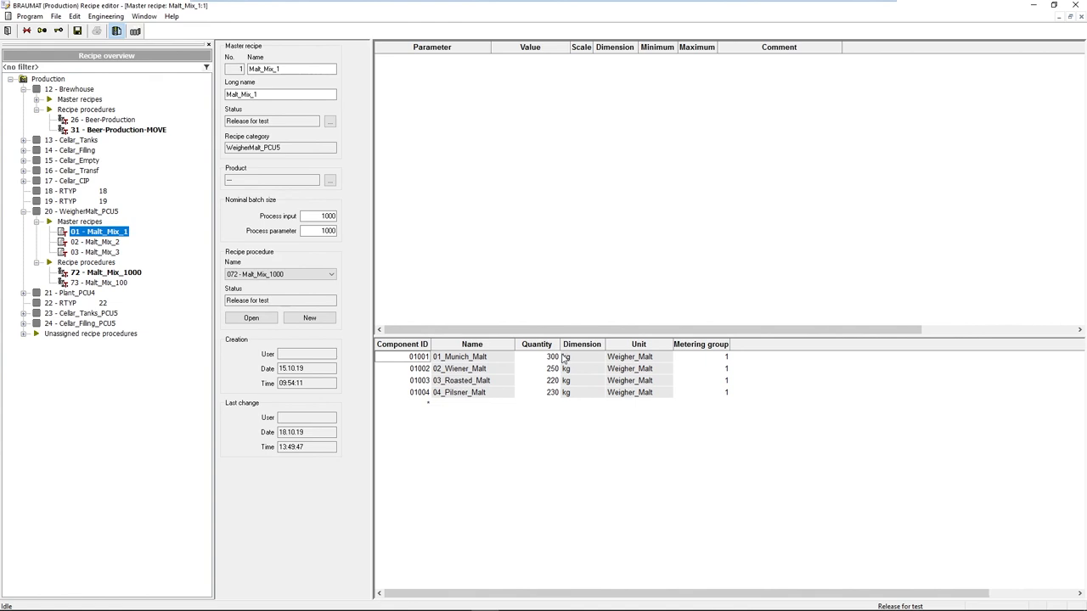
pyautogui.moveTo(553, 401)
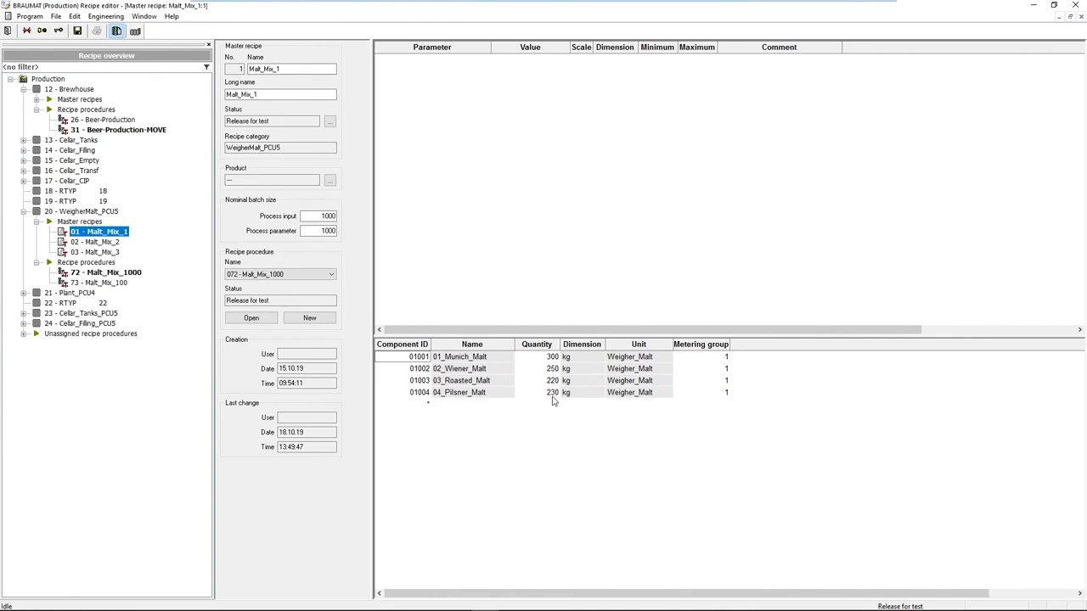
pyautogui.moveTo(474, 418)
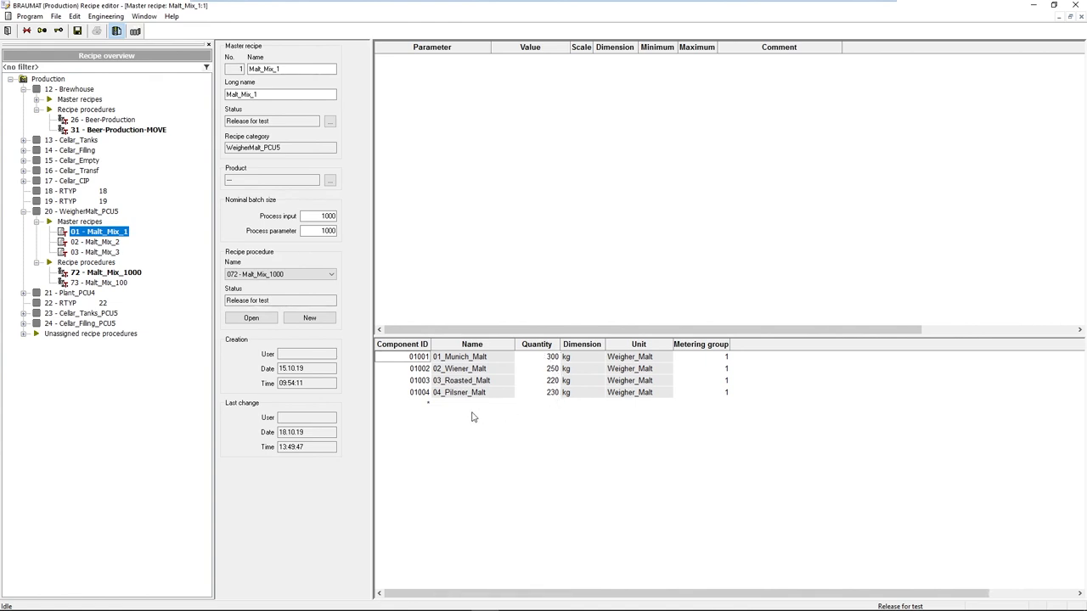
pyautogui.moveTo(139, 299)
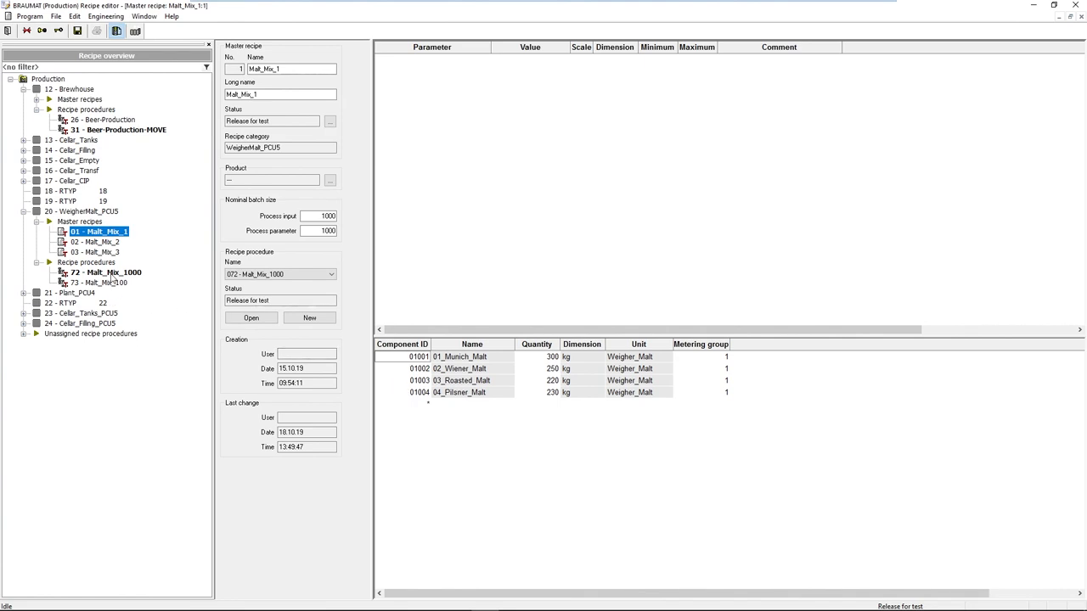
# Step: Show recipe procedure 72 Malt_Mix_1000 with its check, dose and empty weigher steps
pyautogui.doubleClick(103, 272)
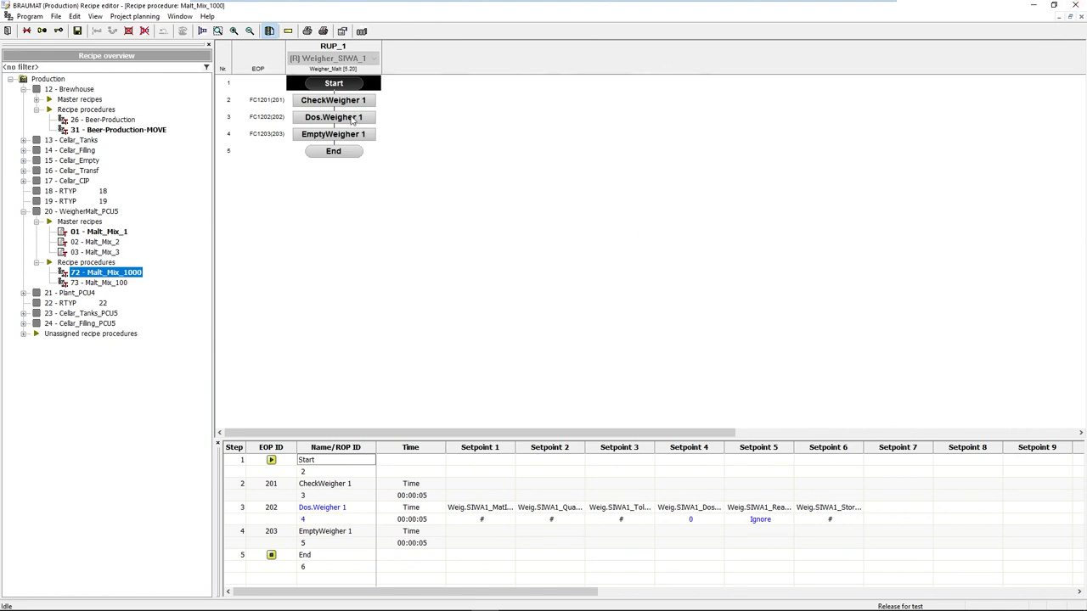
pyautogui.moveTo(321, 105)
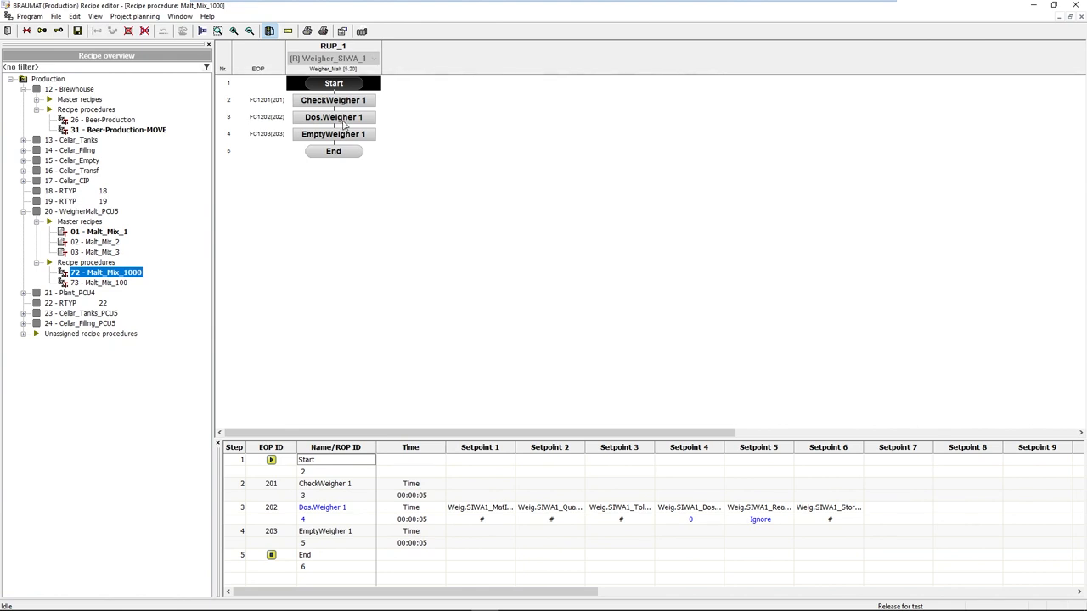
pyautogui.moveTo(343, 126)
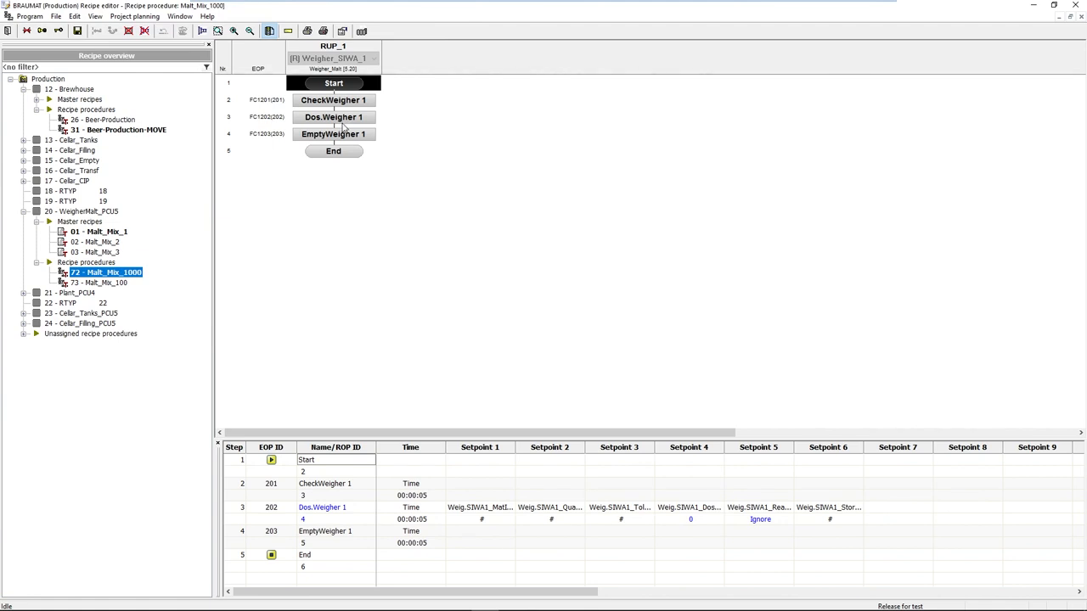
pyautogui.moveTo(338, 168)
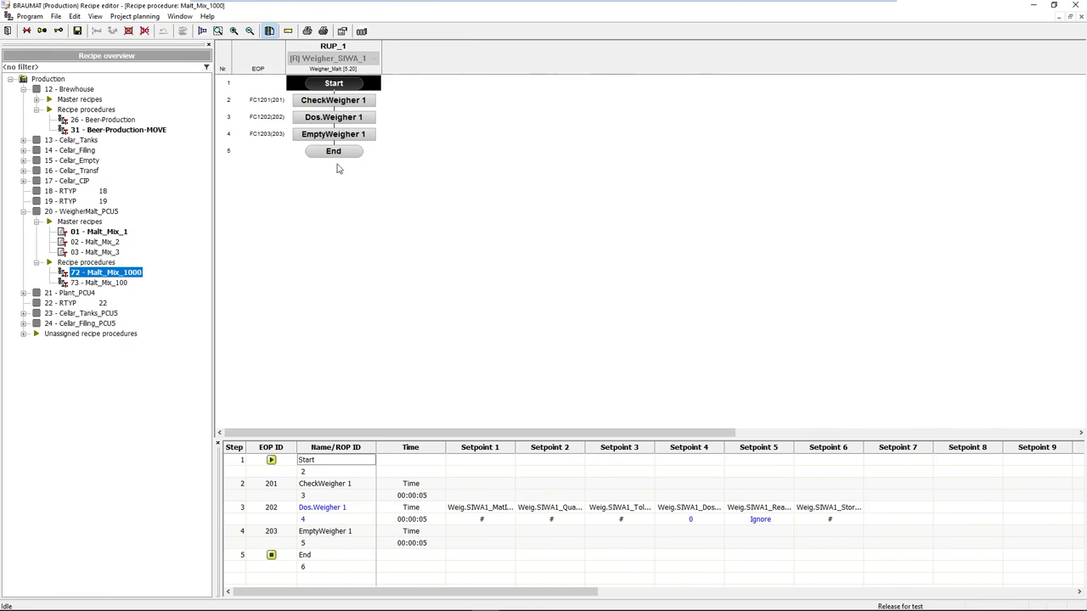
pyautogui.moveTo(326, 144)
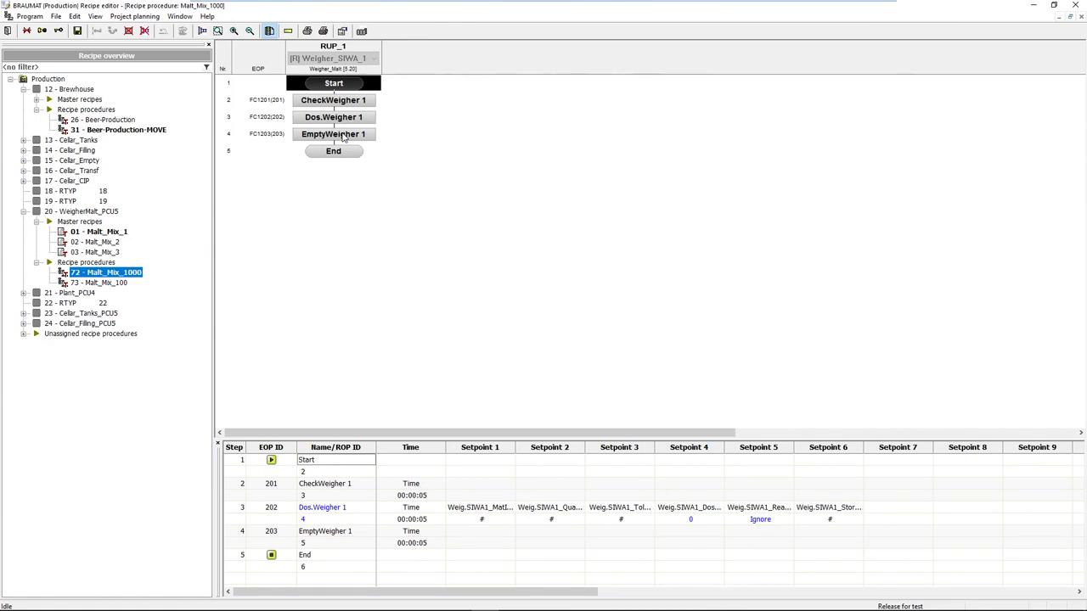
pyautogui.moveTo(333, 140)
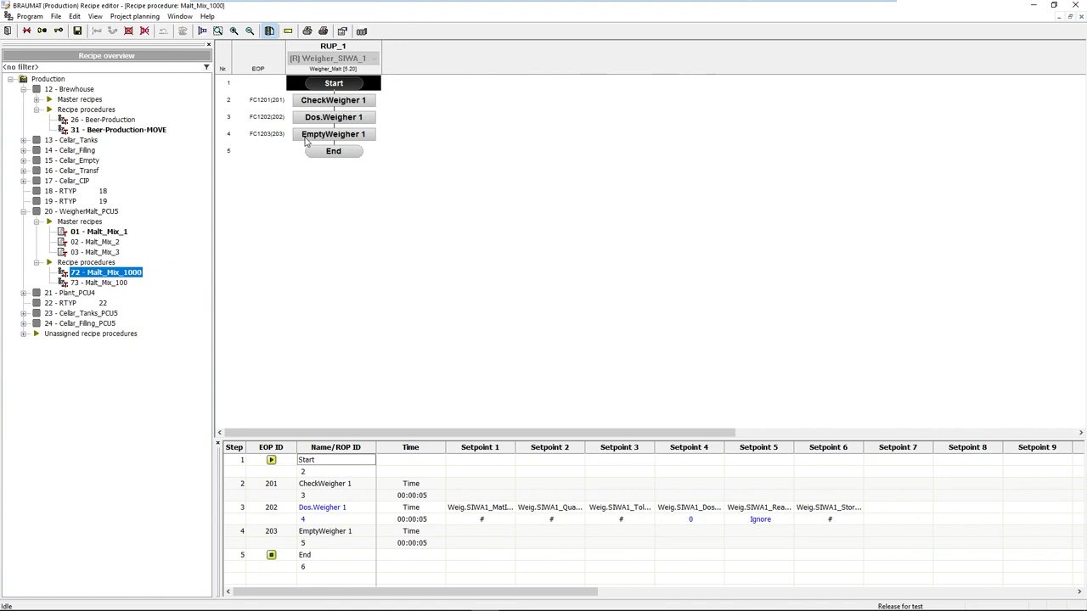
pyautogui.moveTo(761, 163)
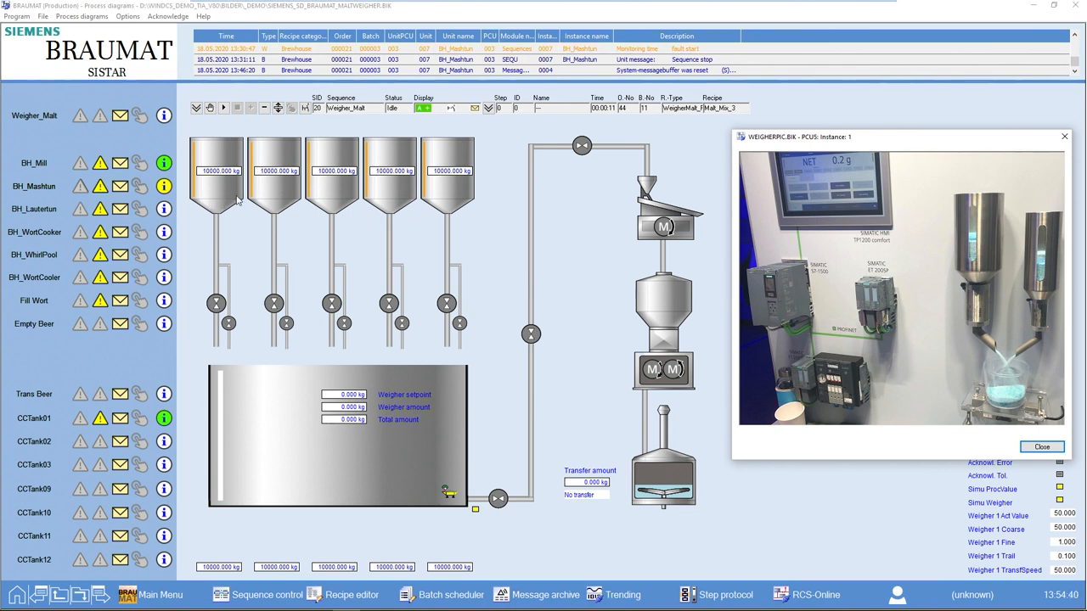
pyautogui.moveTo(458, 211)
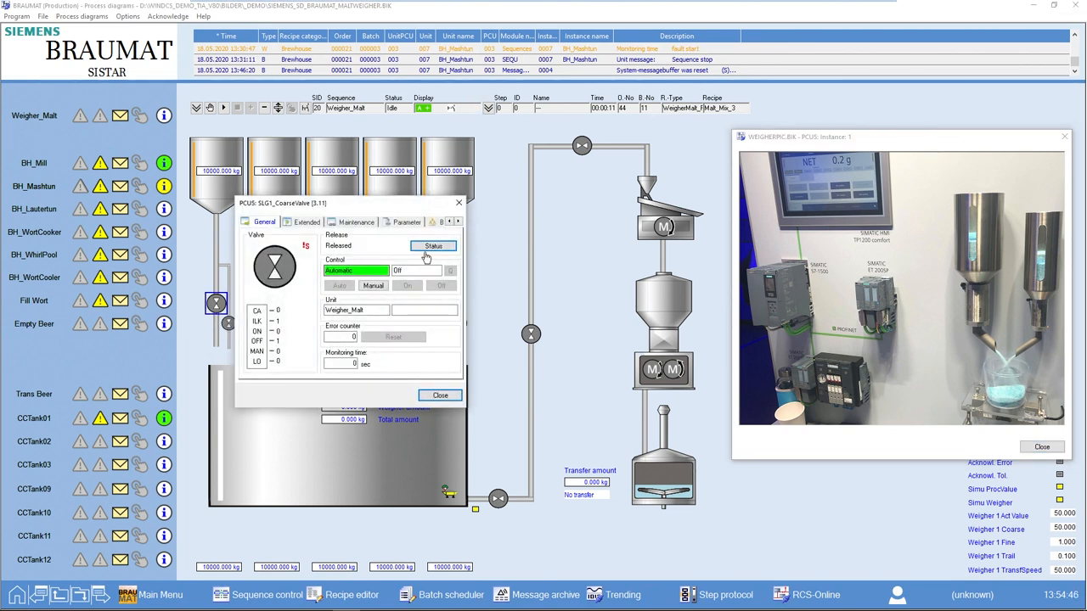
# Step: Check the coarse dosing valve's release status in its faceplate
pyautogui.click(440, 396)
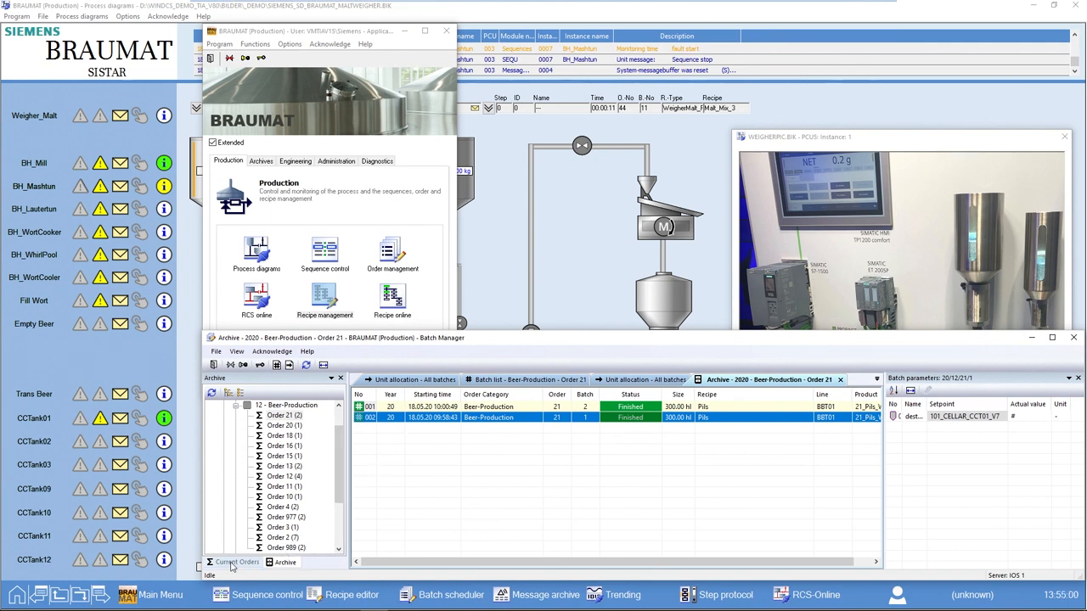
# Step: Create a new WeighMalt order for Malt_Mix_1 sized 5000 kg in Current Orders
pyautogui.click(236, 562)
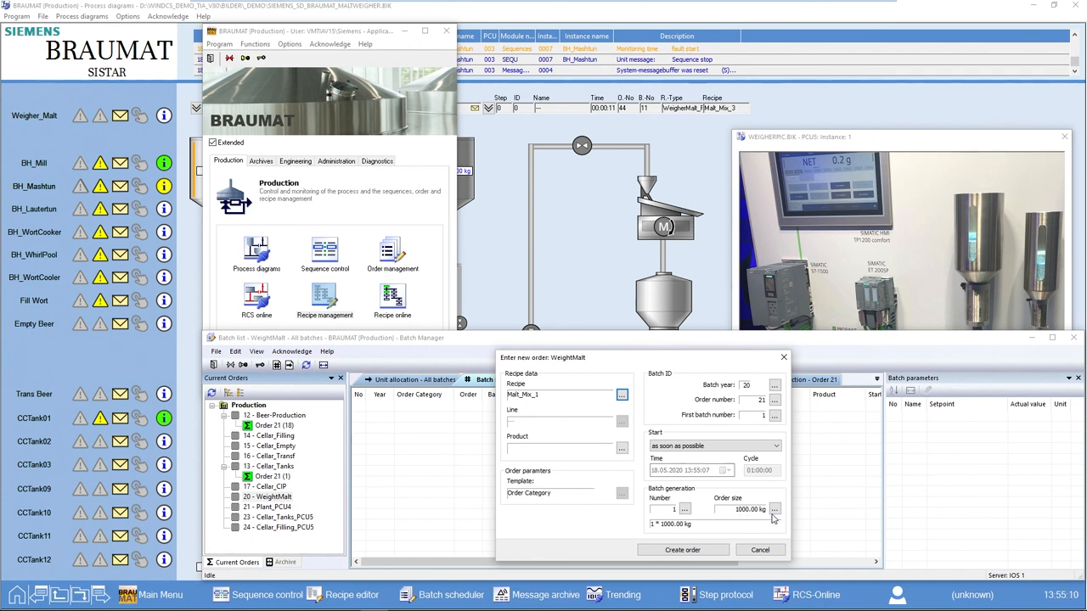
pyautogui.click(775, 510)
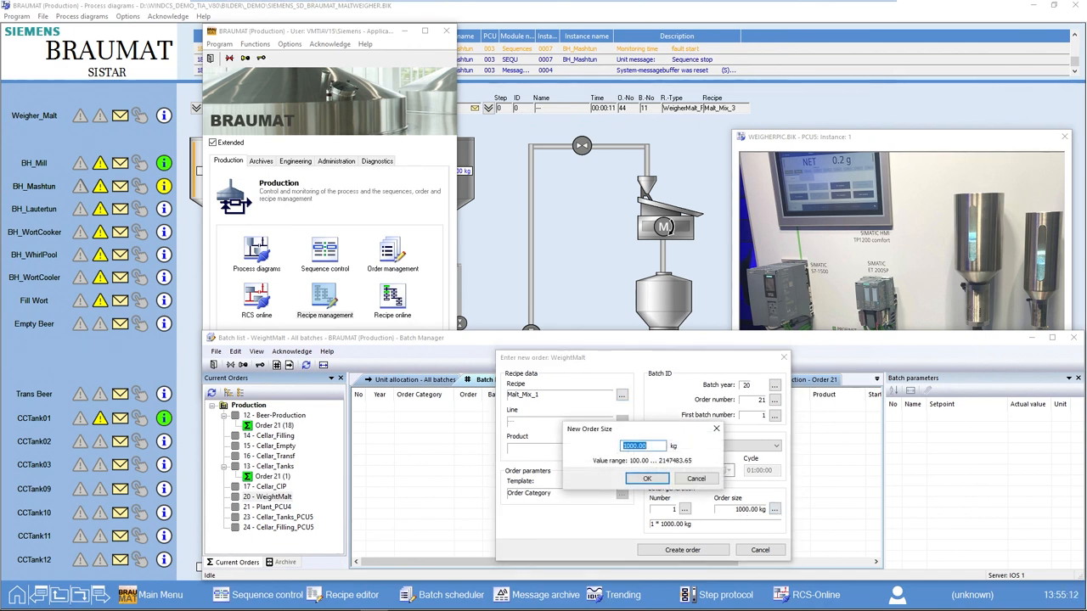
pyautogui.write('5000')
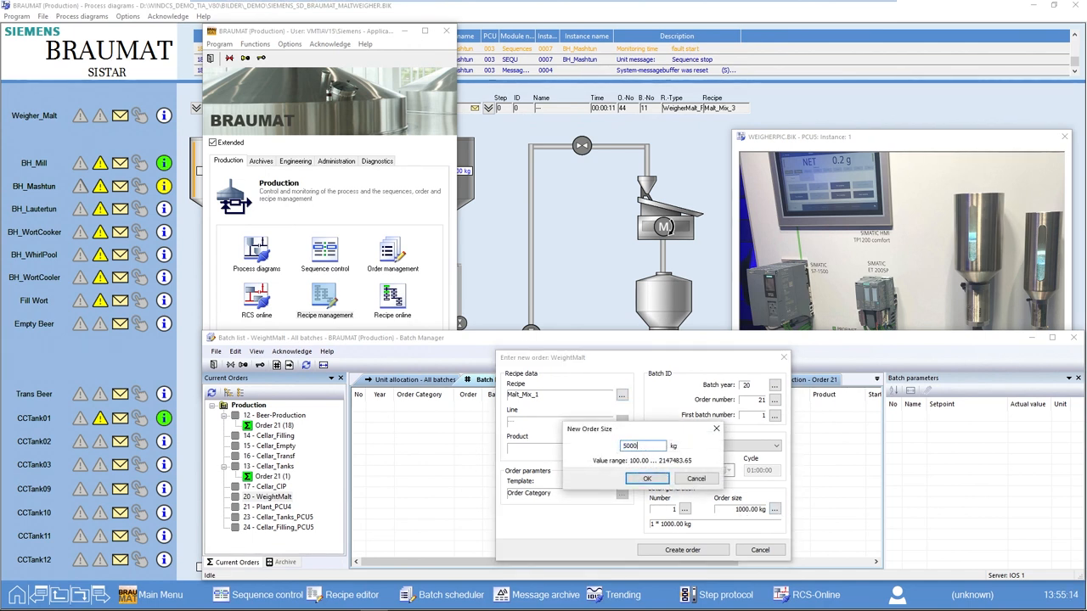
pyautogui.click(645, 479)
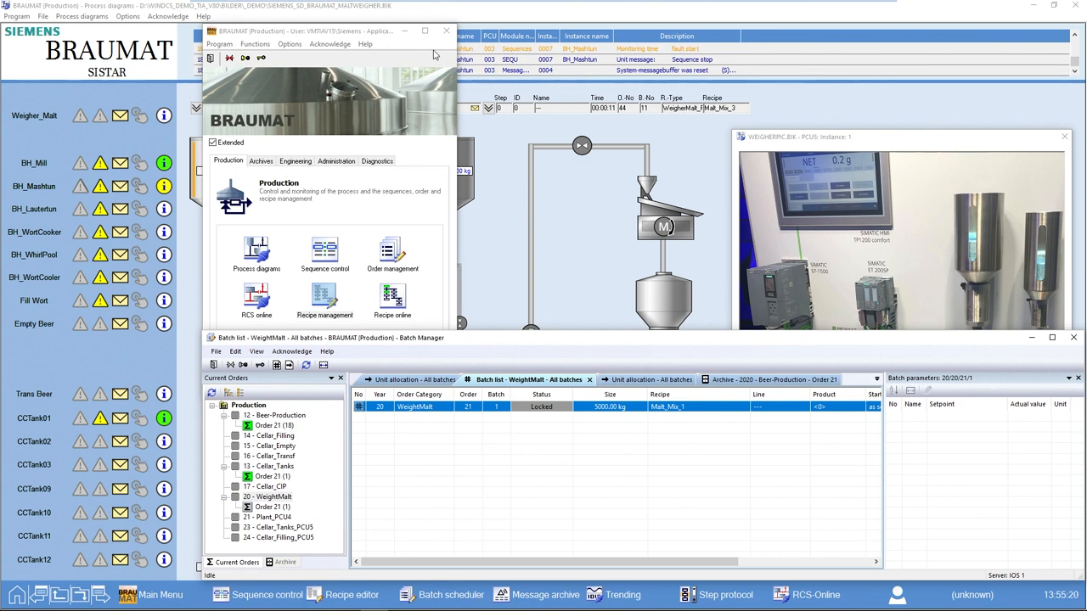
pyautogui.click(447, 30)
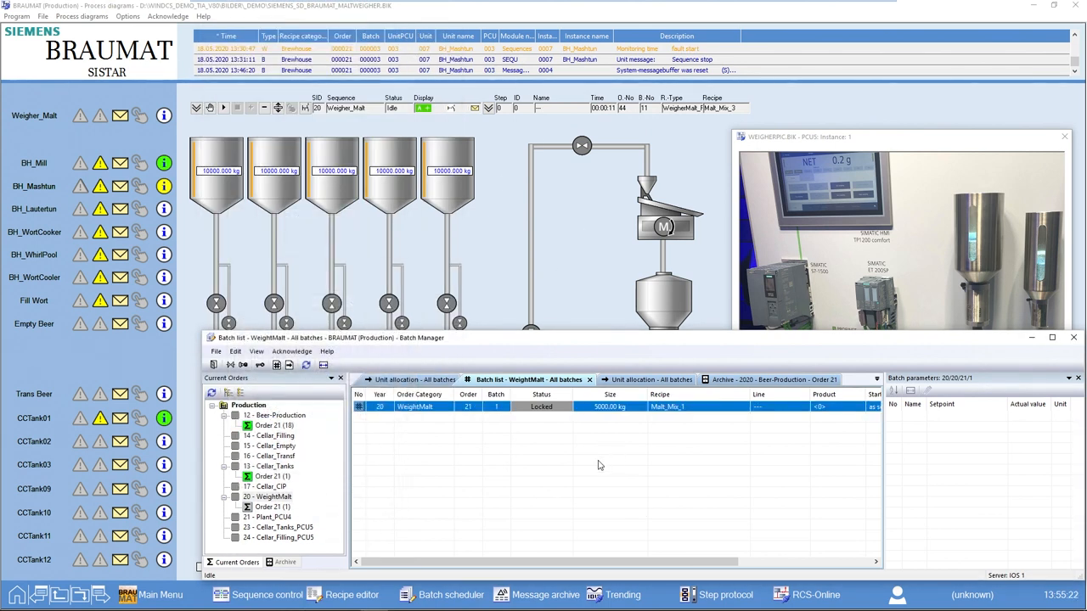
pyautogui.moveTo(537, 414)
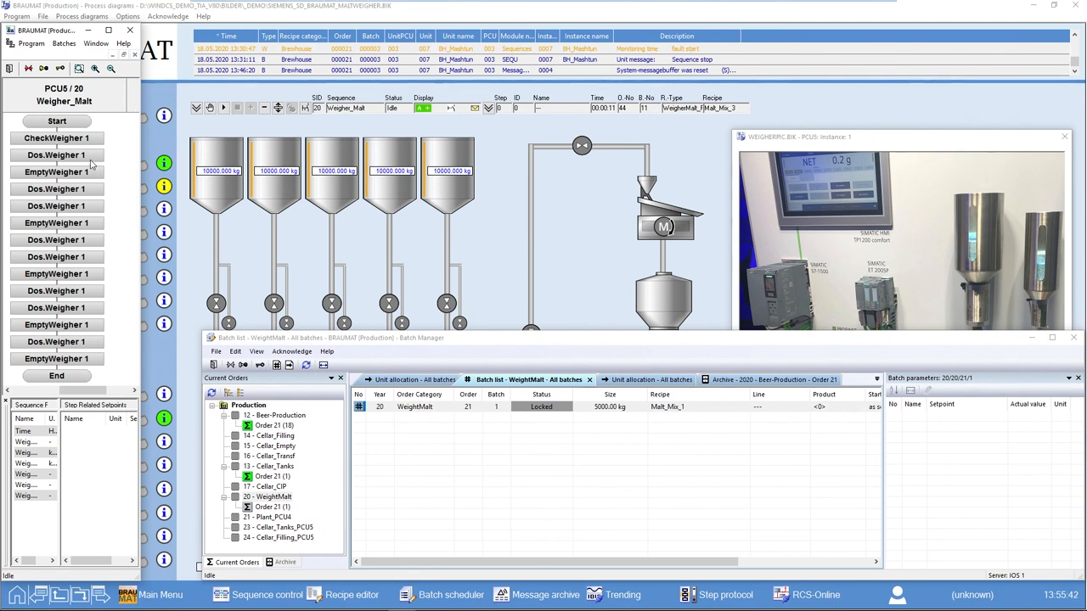
pyautogui.moveTo(58, 155)
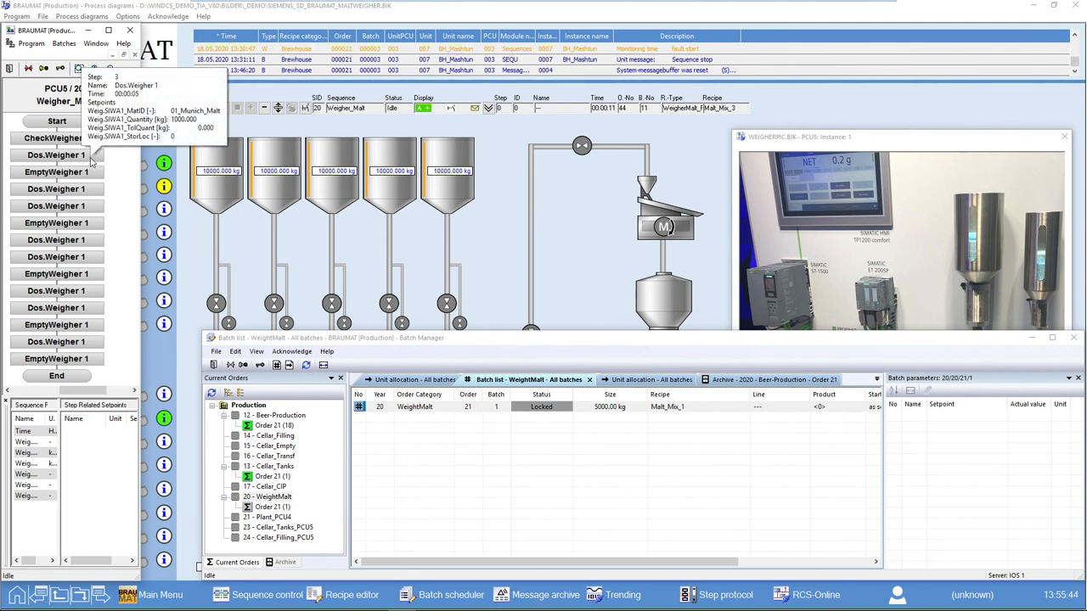
# Step: Inspect the Dos.Weigher 1 steps' setpoints: 1000 kg 01_Munich_Malt and 500 kg 02_Wiener_Malt
pyautogui.click(57, 189)
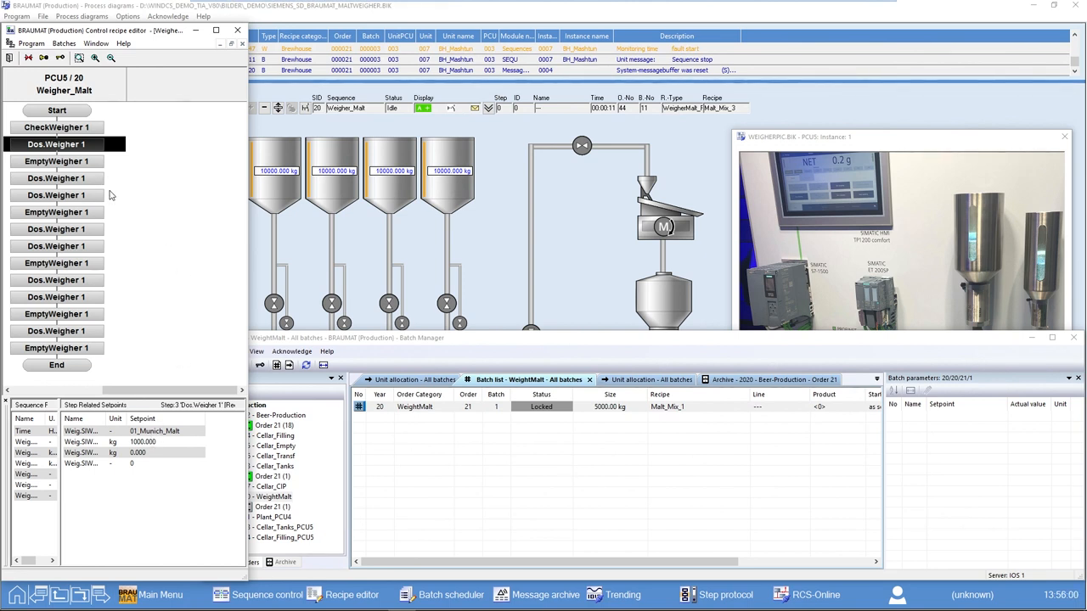
pyautogui.moveTo(143, 452)
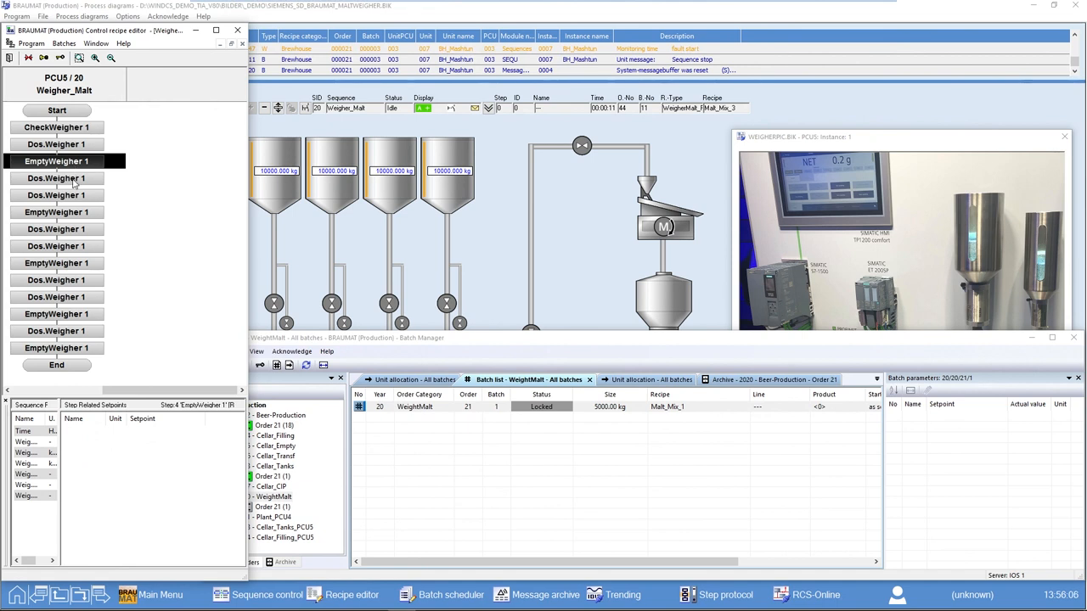
pyautogui.click(56, 178)
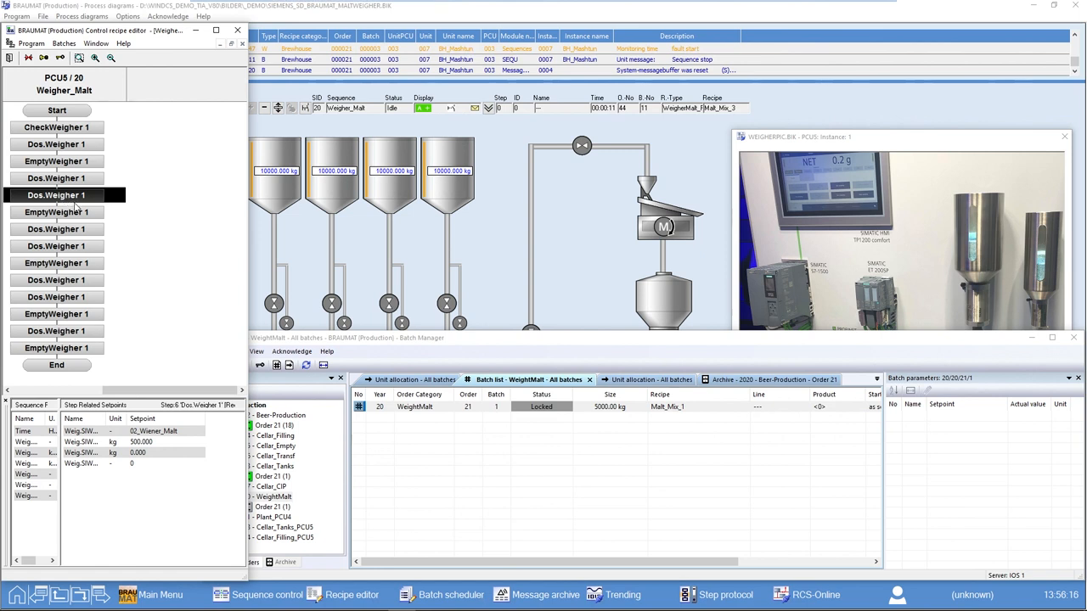
pyautogui.moveTo(77, 200)
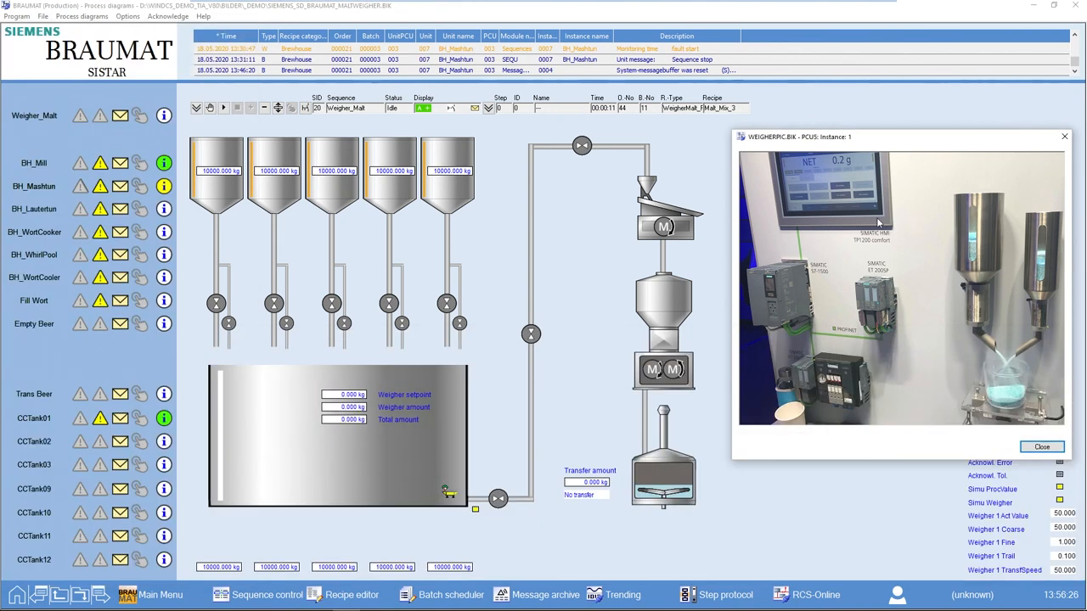
pyautogui.moveTo(790, 404)
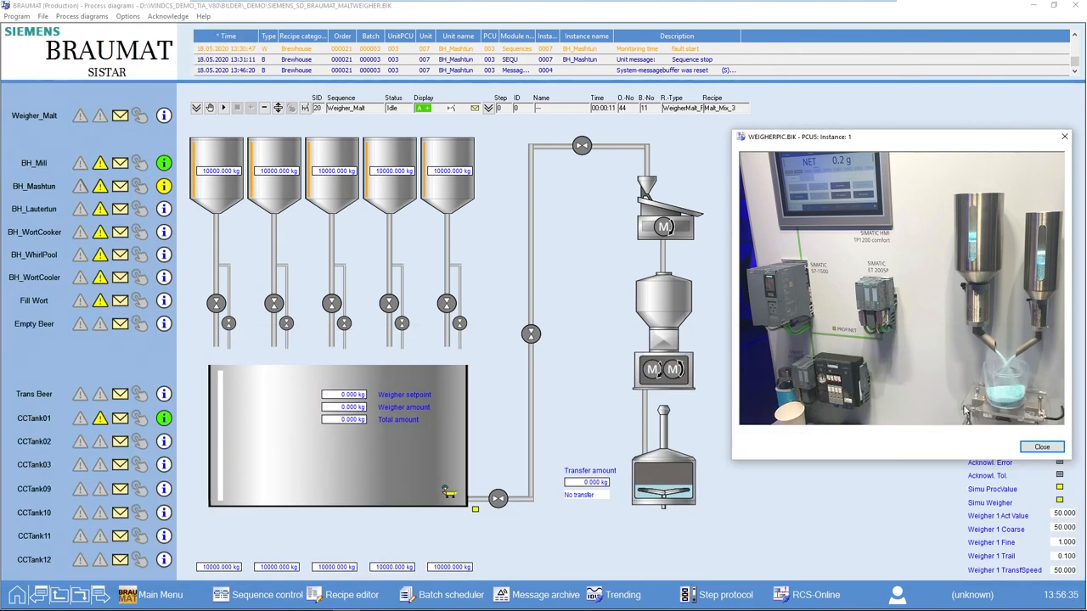
pyautogui.moveTo(1028, 329)
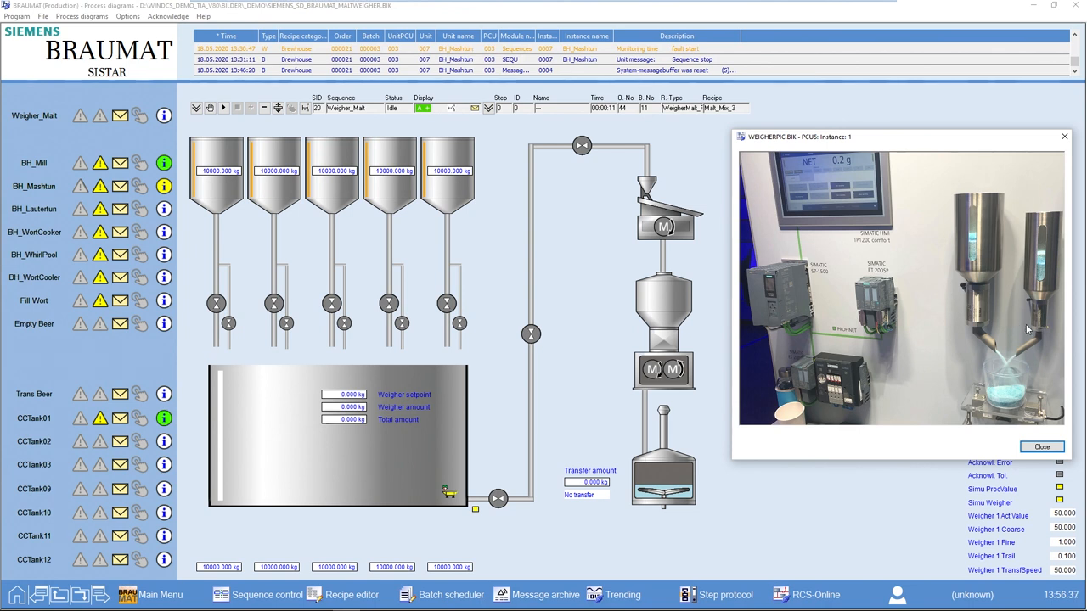
pyautogui.moveTo(978, 325)
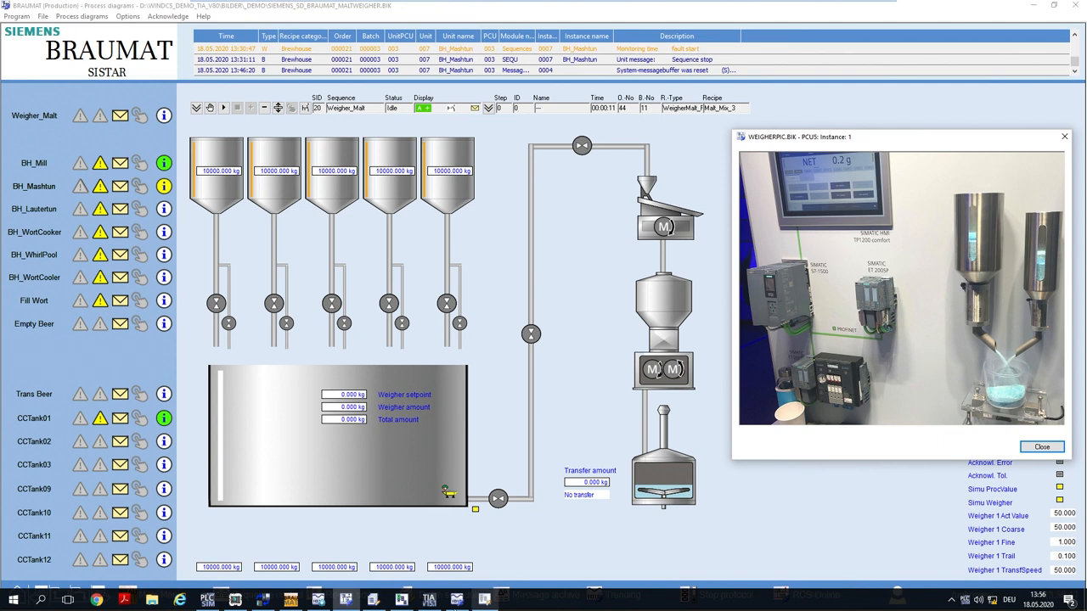
# Step: Release the WeighMalt batch from the batch scheduler and confirm with OK
pyautogui.click(373, 599)
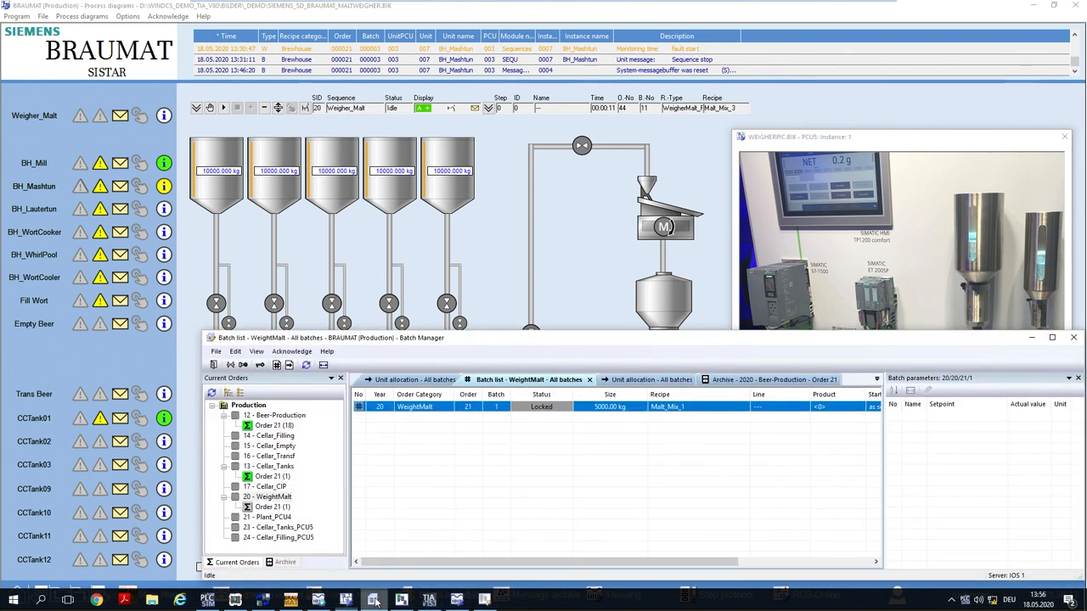
pyautogui.rightClick(540, 408)
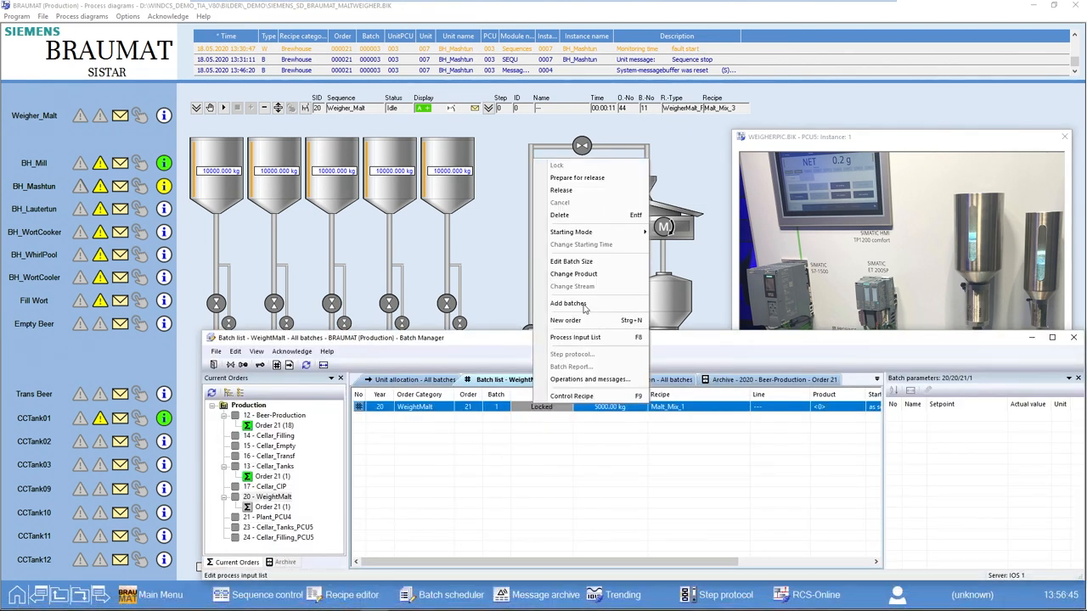
pyautogui.click(560, 191)
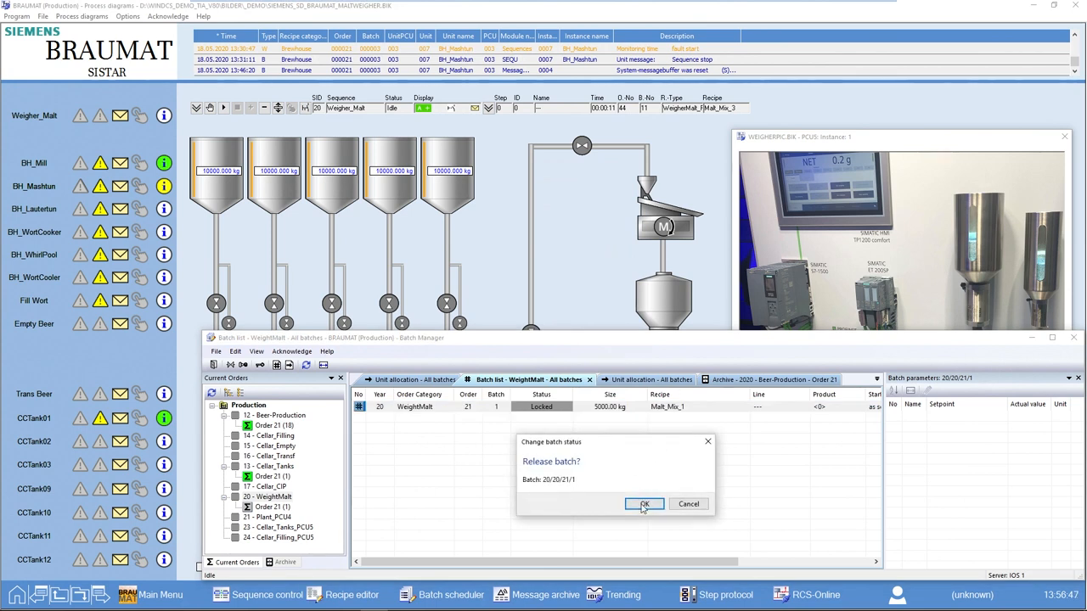
pyautogui.click(644, 503)
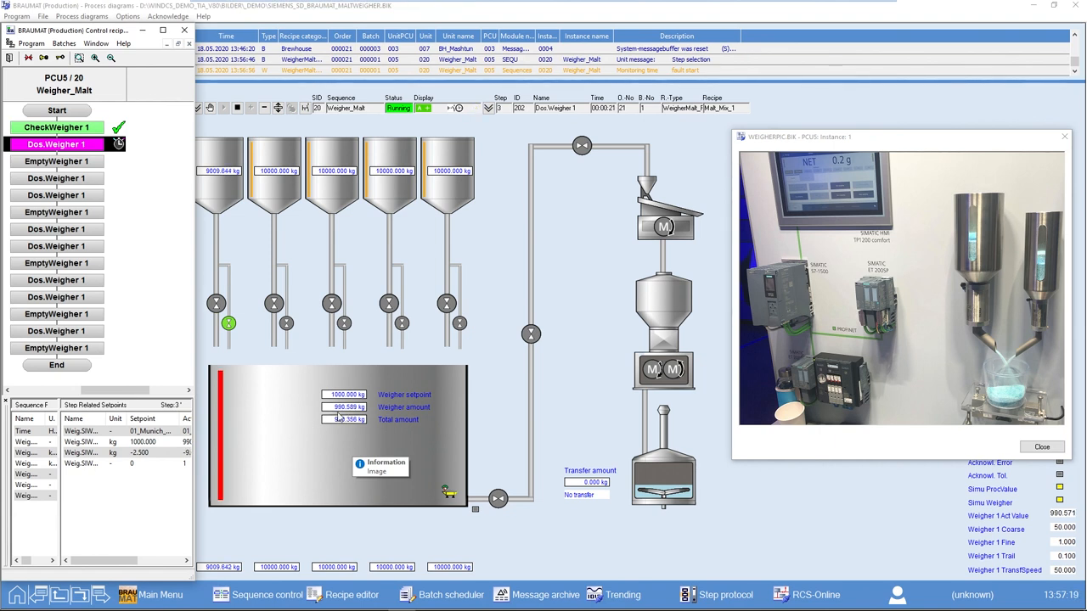
pyautogui.moveTo(299, 367)
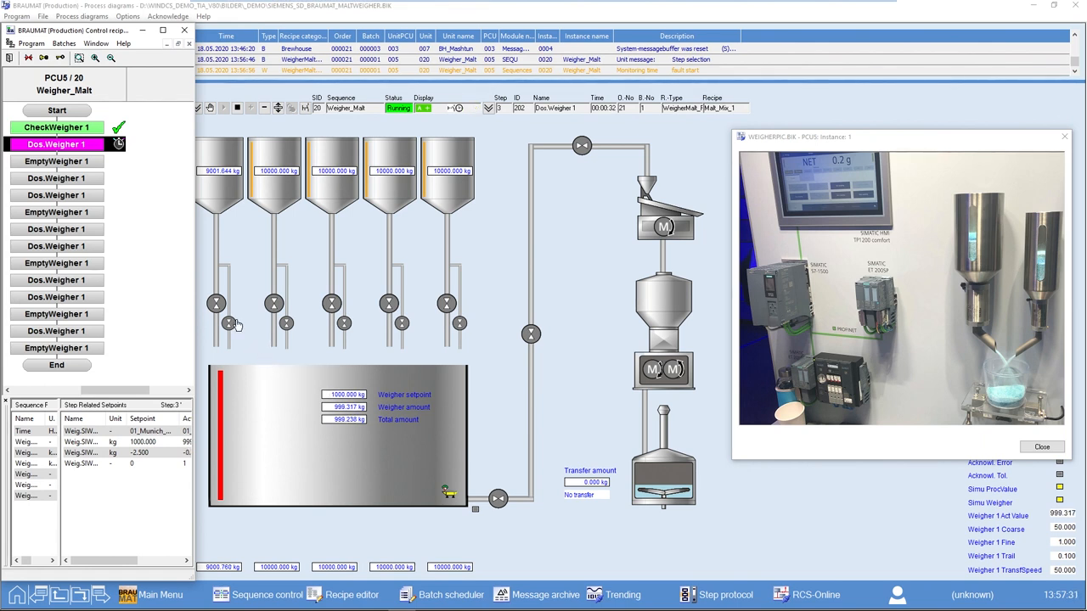
pyautogui.moveTo(247, 333)
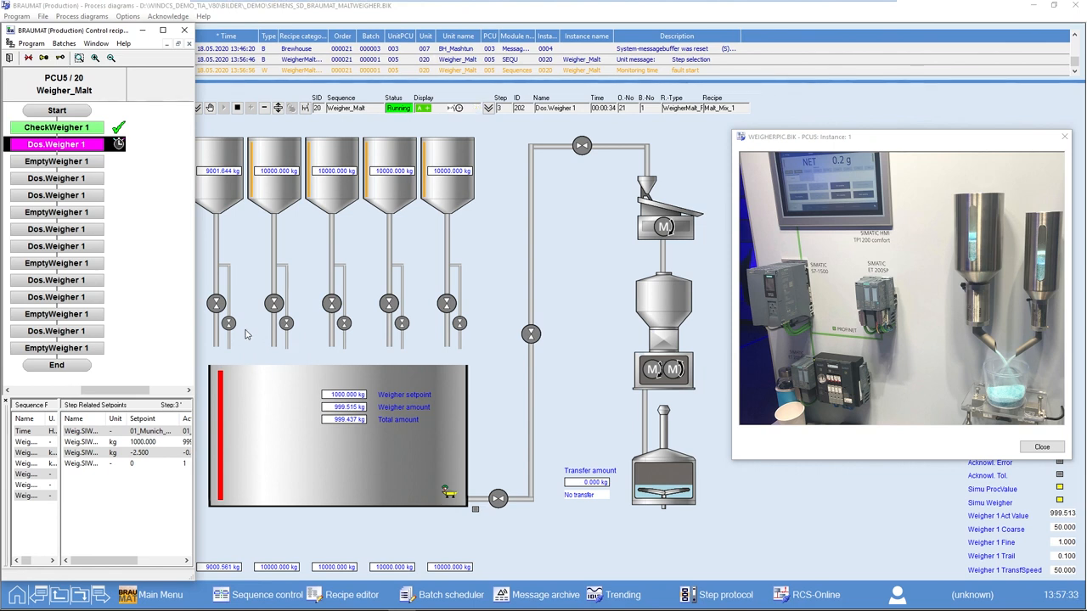
pyautogui.moveTo(245, 333)
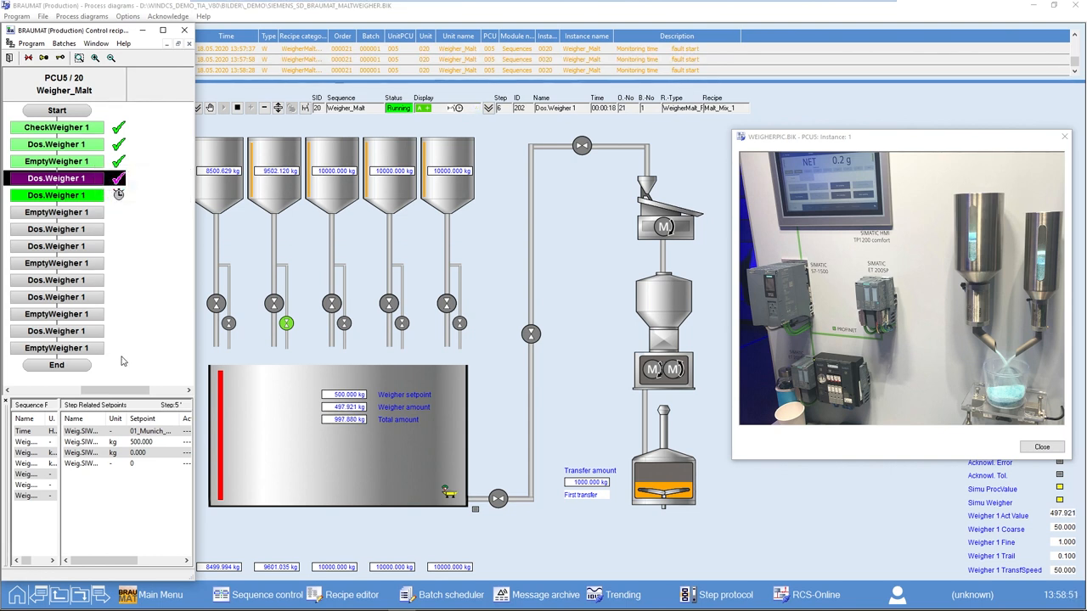
pyautogui.moveTo(122, 364)
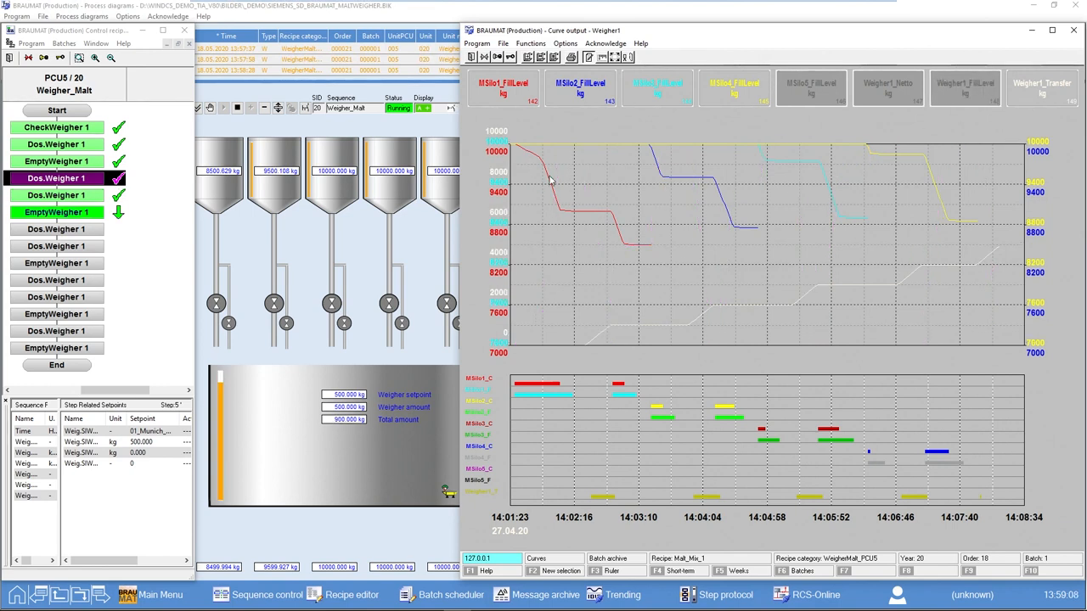
pyautogui.moveTo(758, 233)
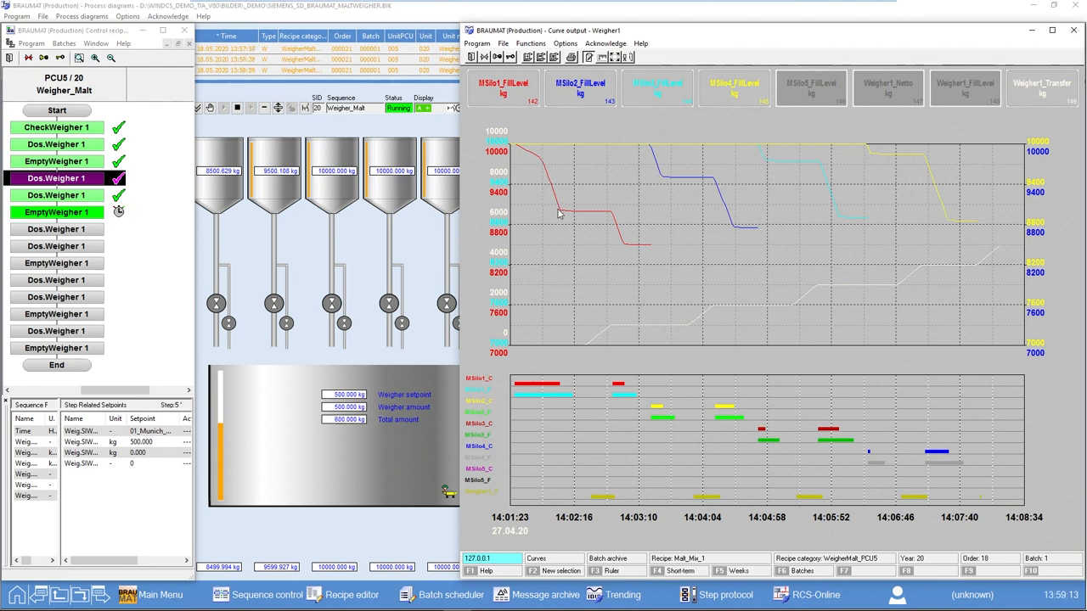
pyautogui.moveTo(698, 292)
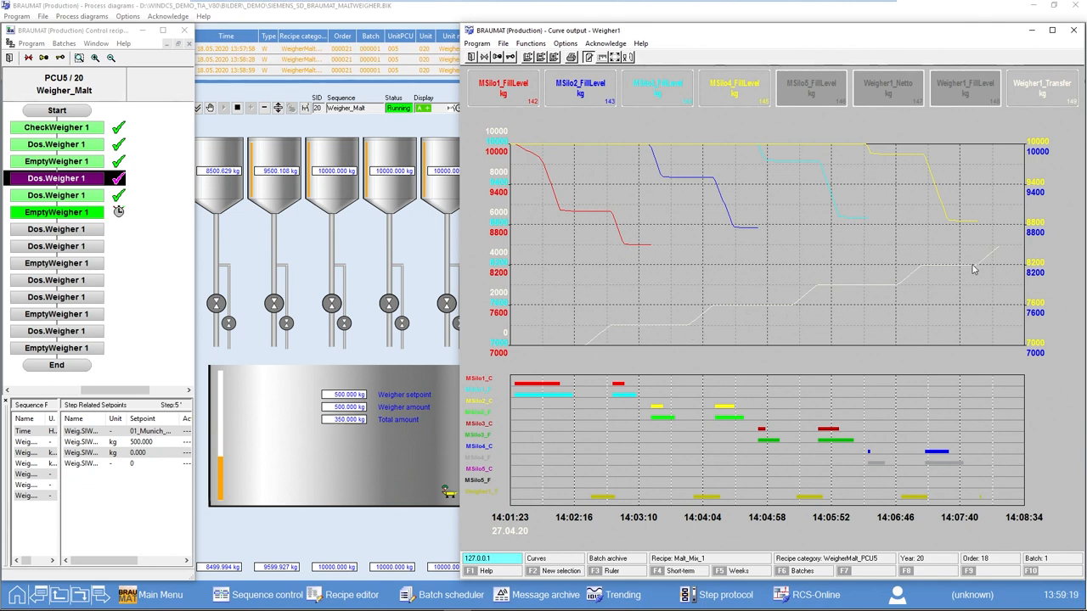
# Step: Show the Weigher1 curve output with the silo fill-level trends
pyautogui.click(656, 88)
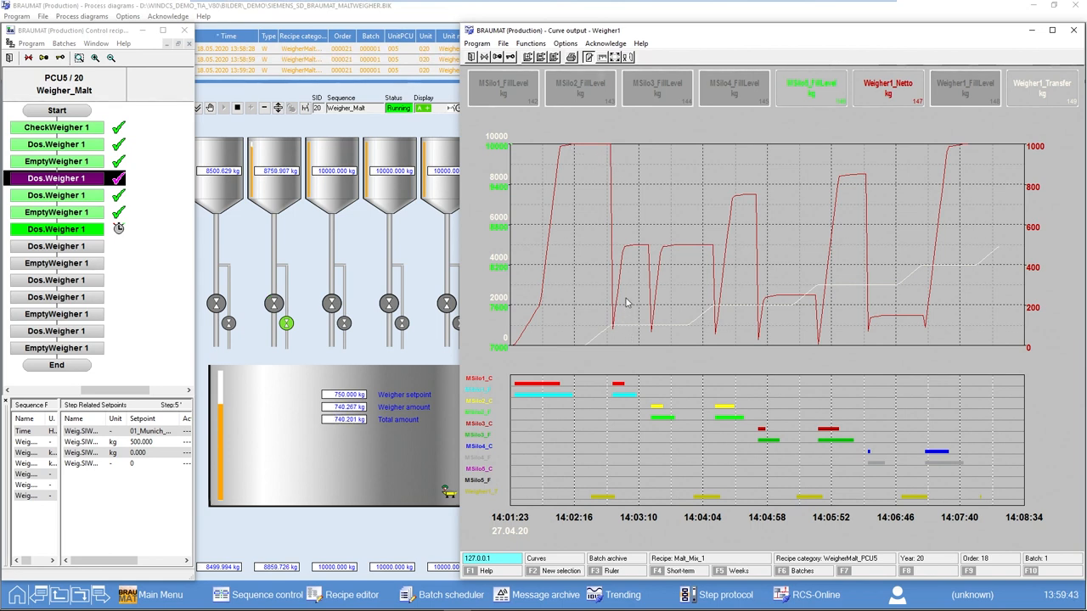
pyautogui.moveTo(660, 262)
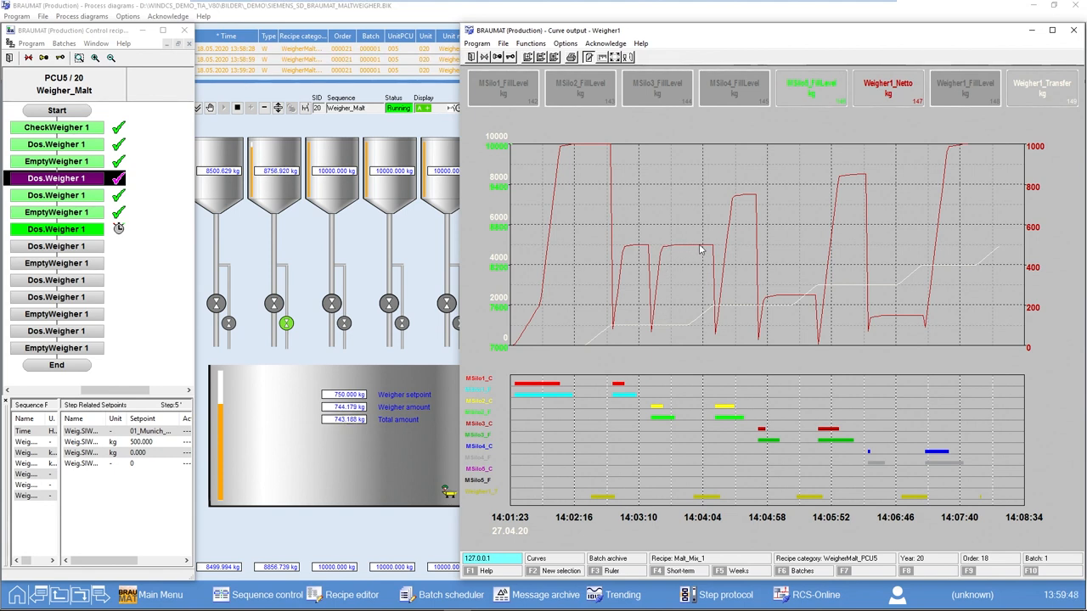
pyautogui.moveTo(810, 238)
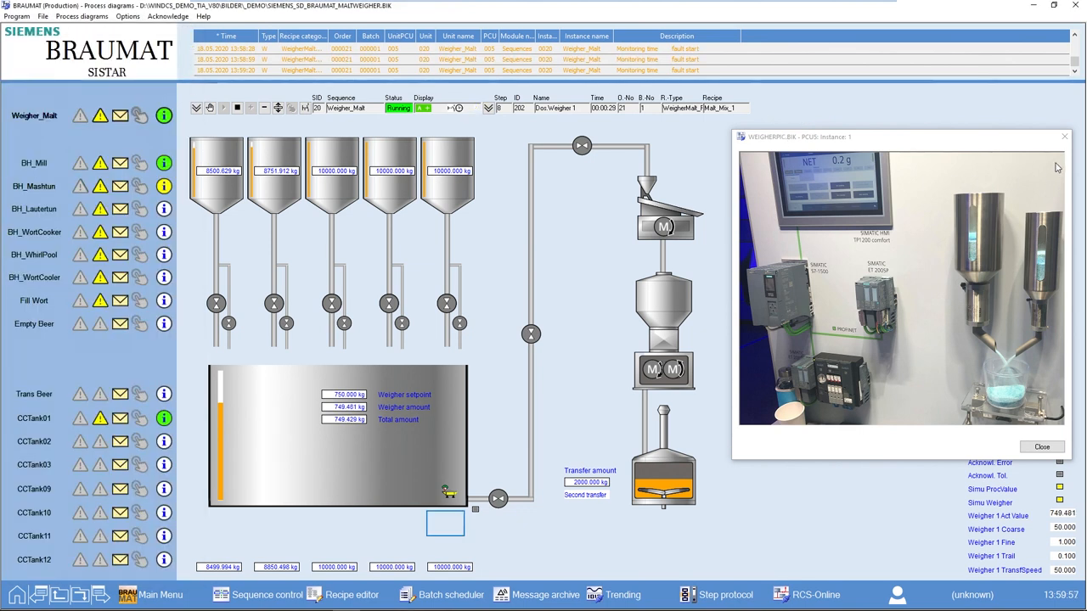
# Step: Select 01_Munich_Malt under Group_Malt in Component management from the recipe editor
pyautogui.click(1041, 447)
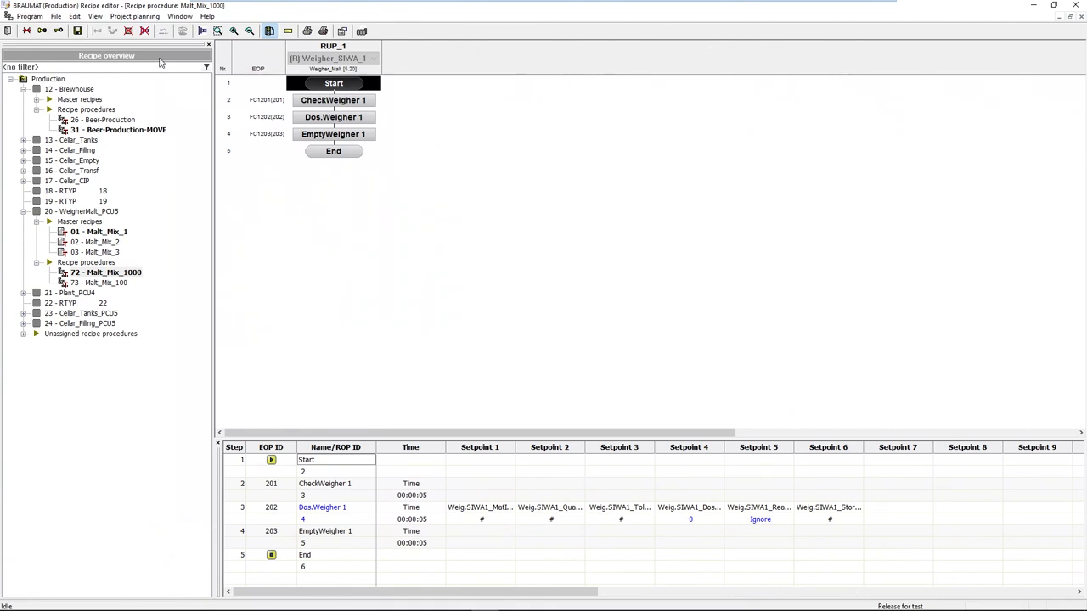
pyautogui.click(134, 17)
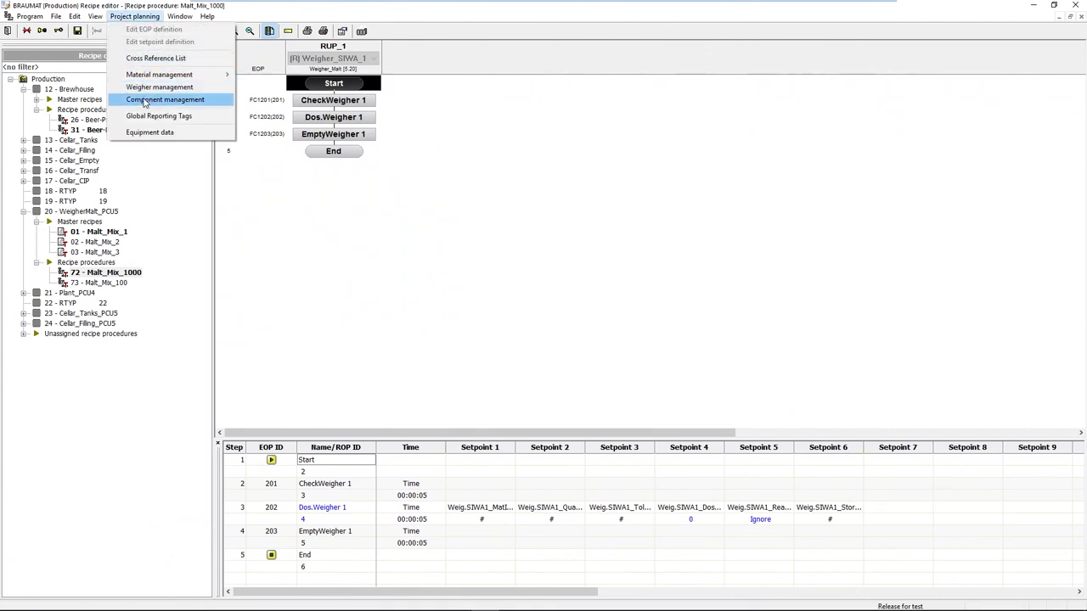
pyautogui.click(167, 98)
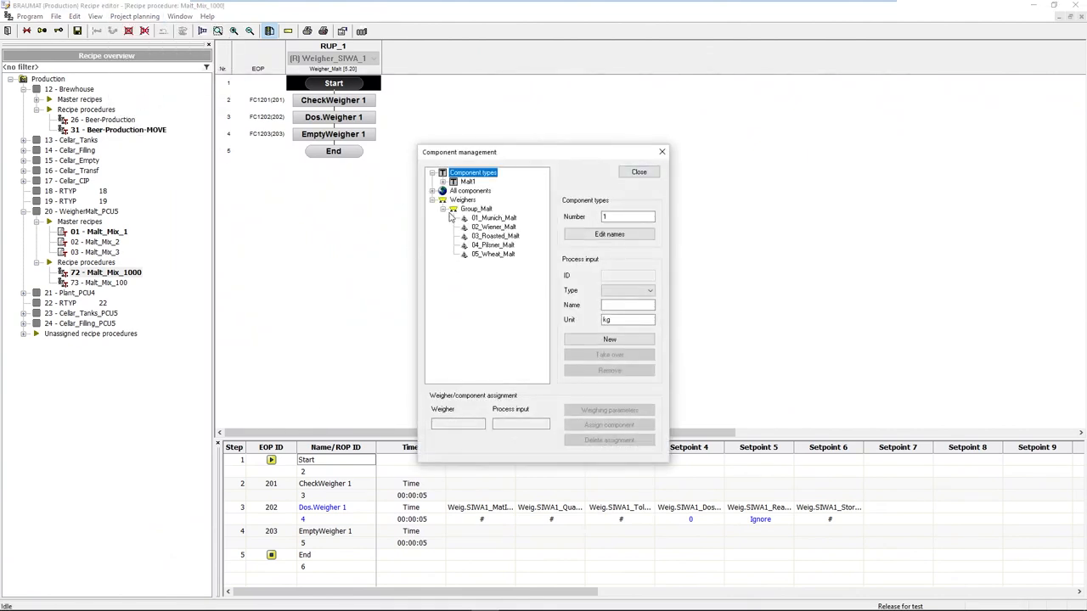
pyautogui.click(492, 217)
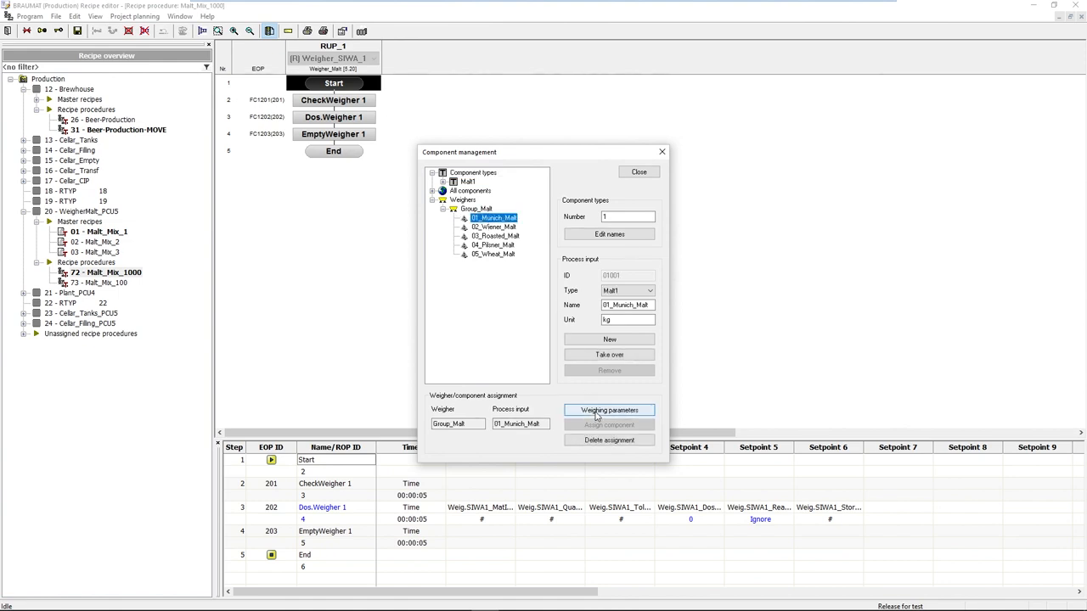
# Step: Review Munich malt's weighing parameters, then close component management for the weigher faceplate
pyautogui.click(608, 409)
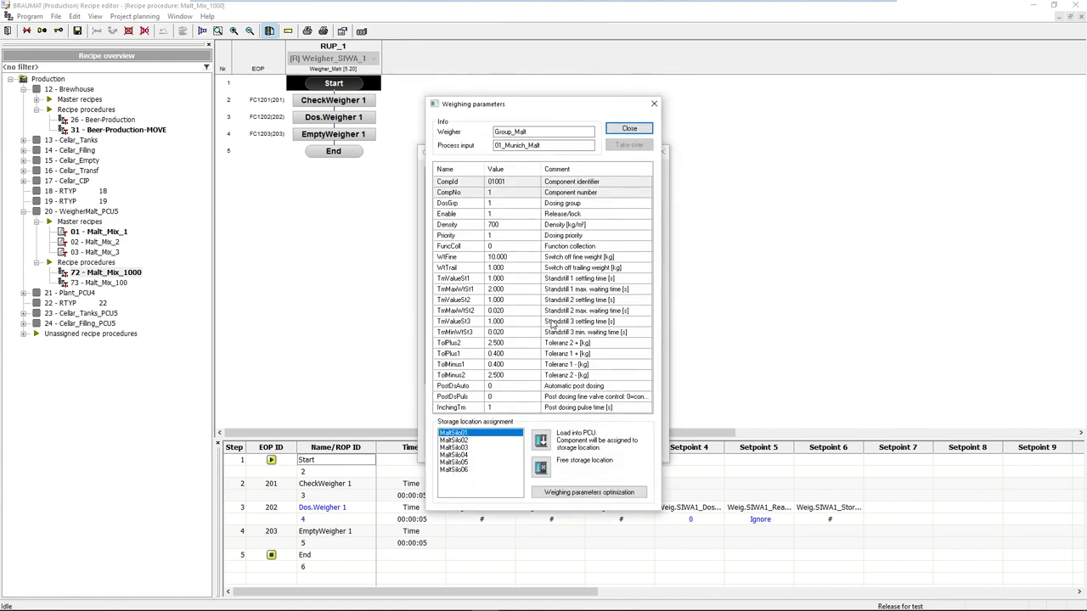
pyautogui.moveTo(500, 282)
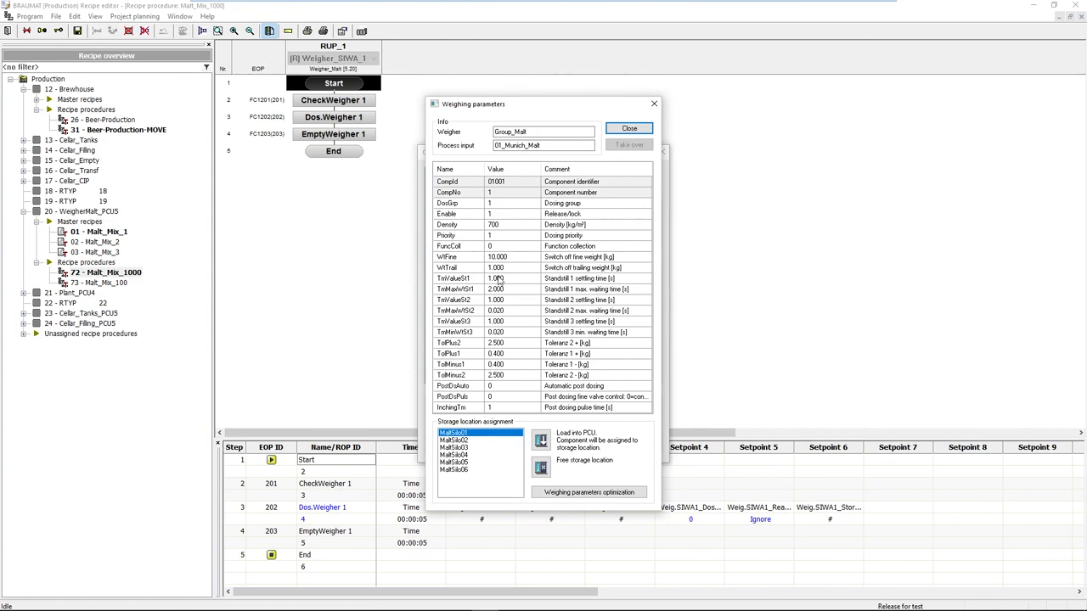
pyautogui.moveTo(477, 262)
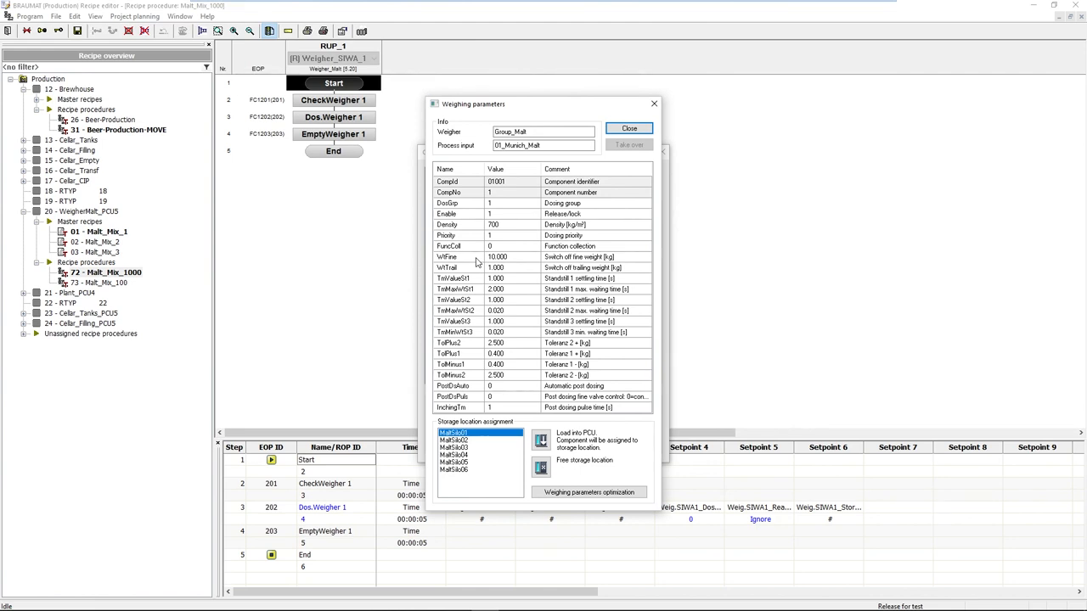
pyautogui.moveTo(509, 289)
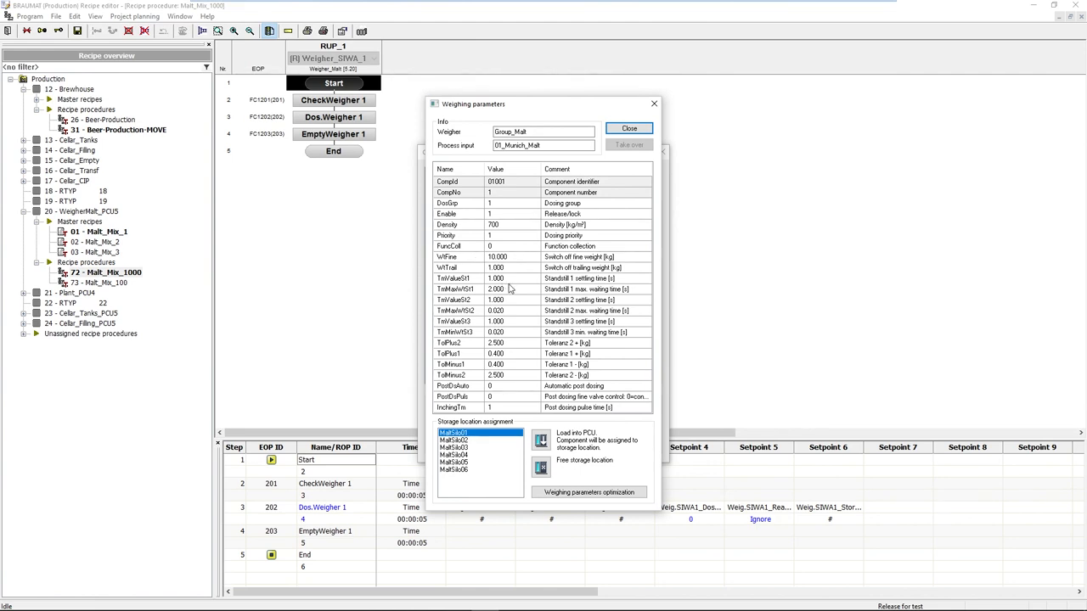
pyautogui.moveTo(479, 326)
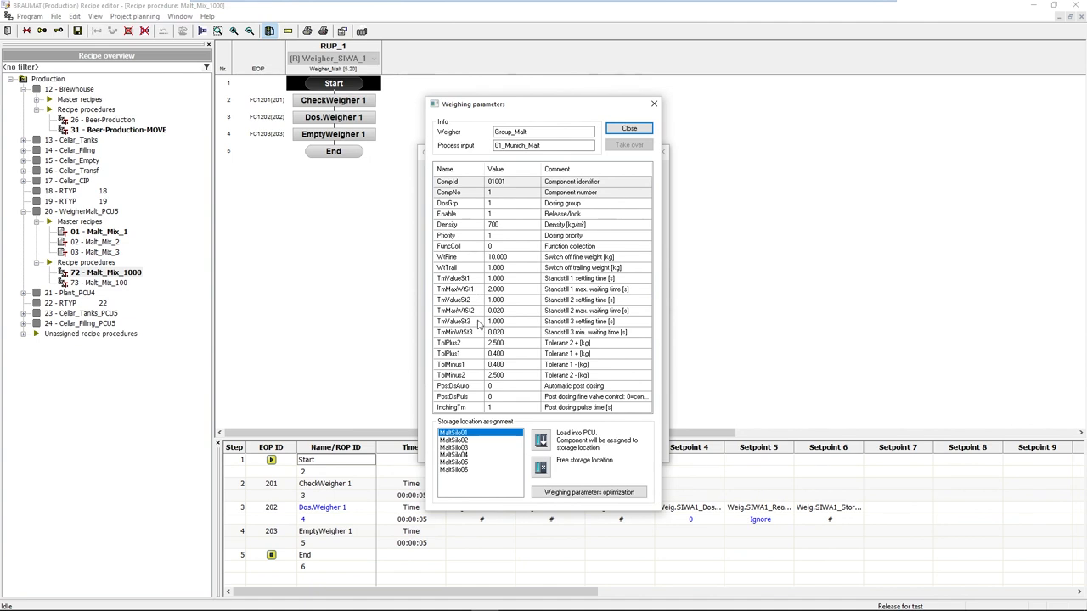
pyautogui.moveTo(486, 263)
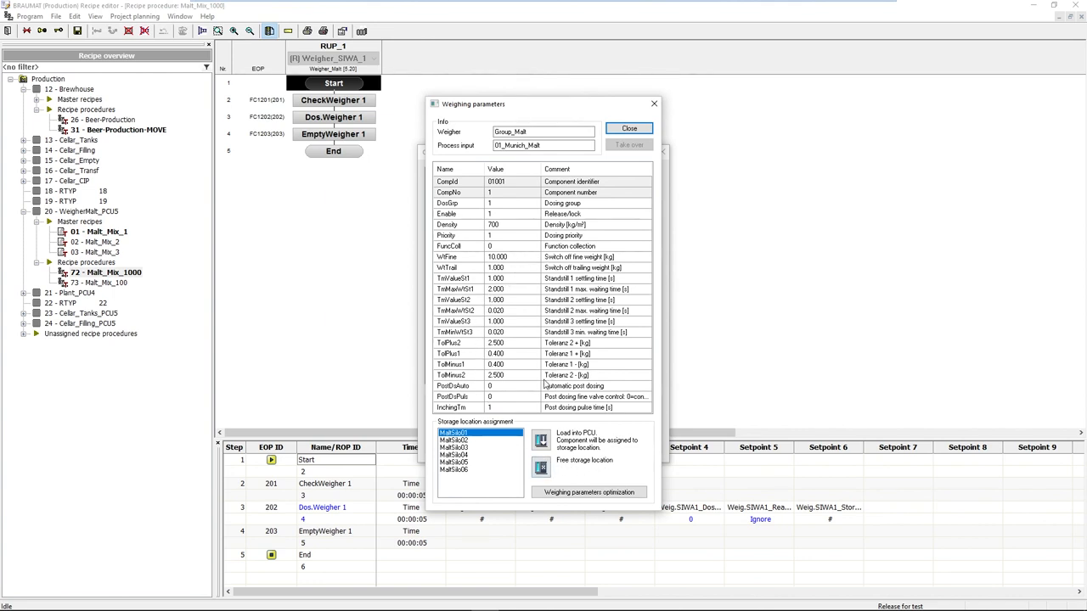
pyautogui.moveTo(528, 362)
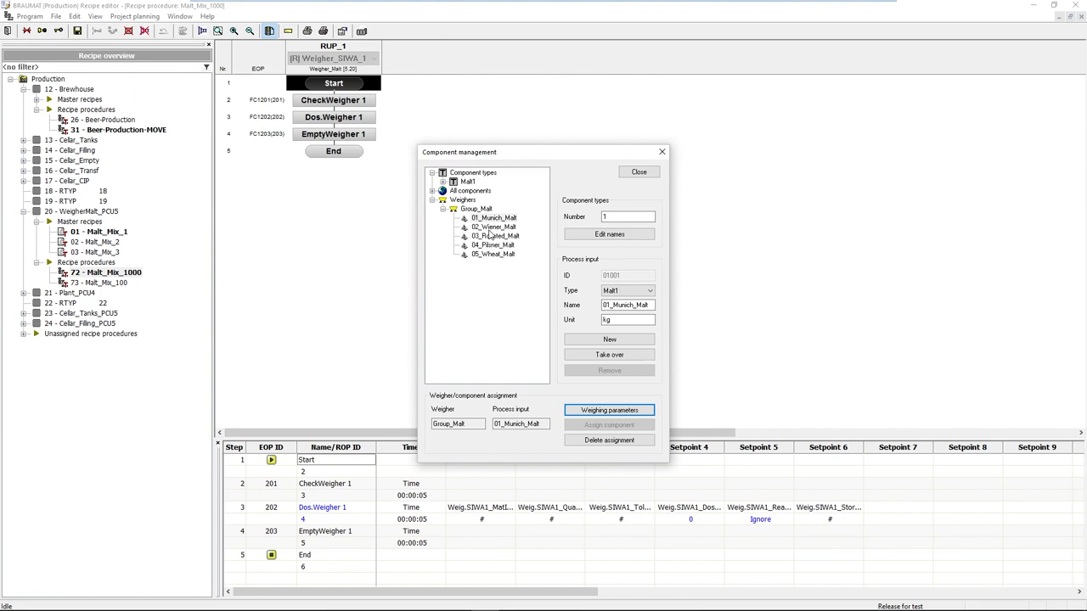
pyautogui.click(639, 171)
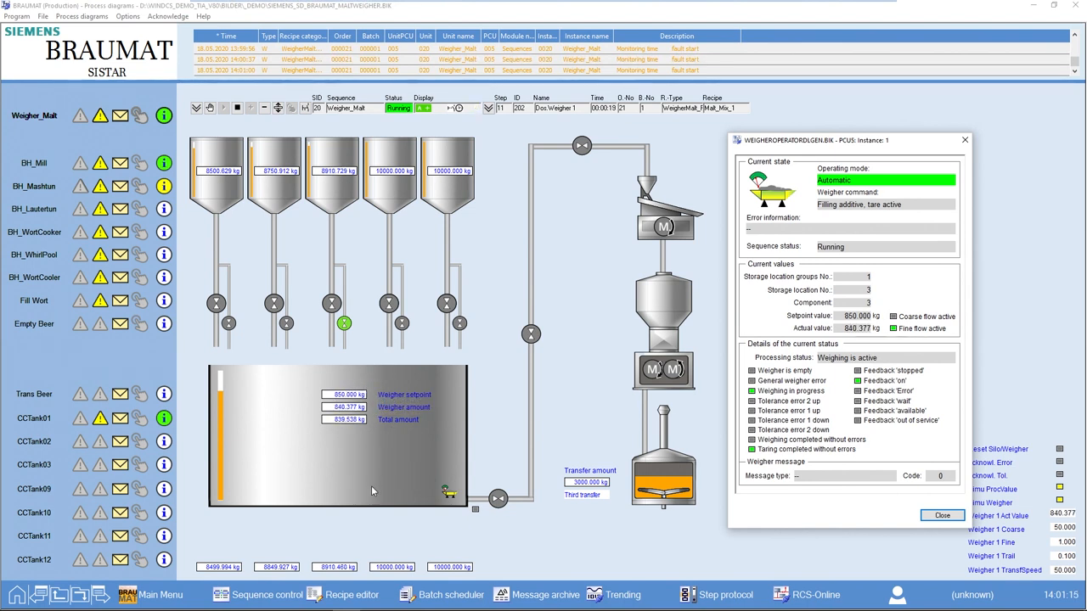
pyautogui.moveTo(358, 489)
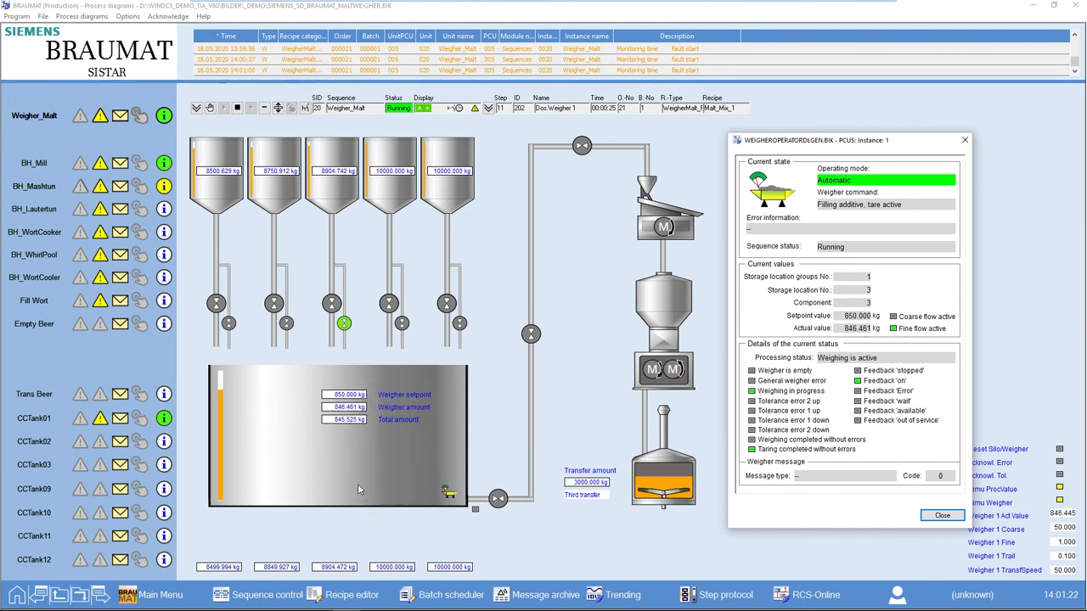